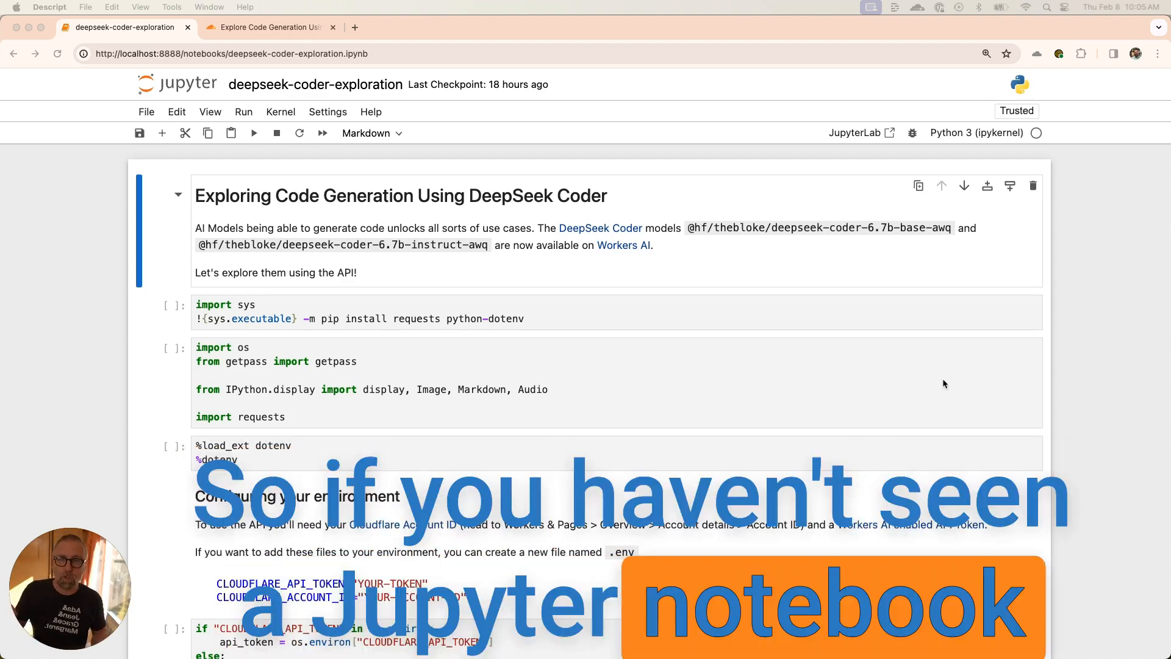
Restart the kernel, rerun all cells, and view the generated palindrome-checking function
scroll(down, 3)
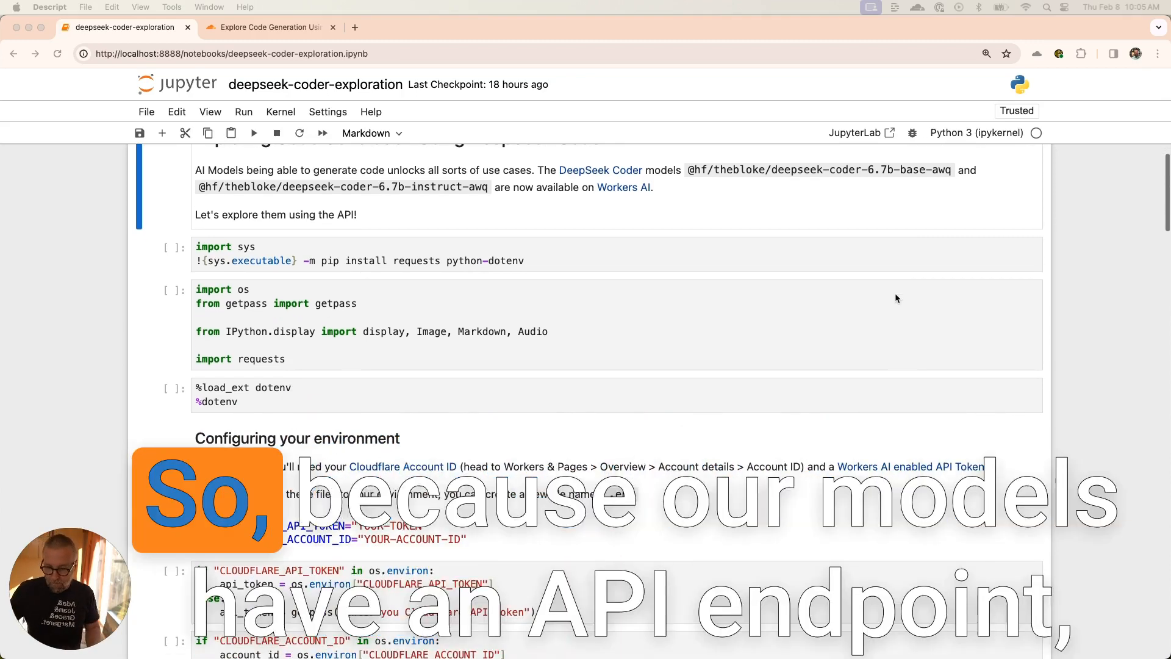
scroll(down, 3)
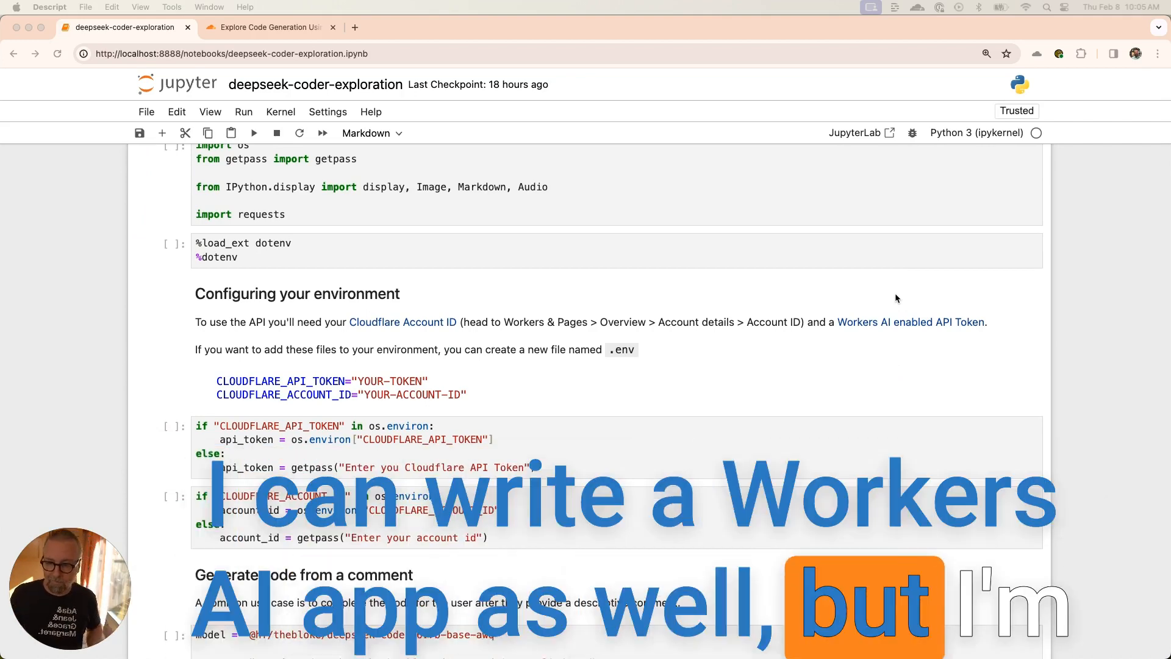
scroll(down, 3)
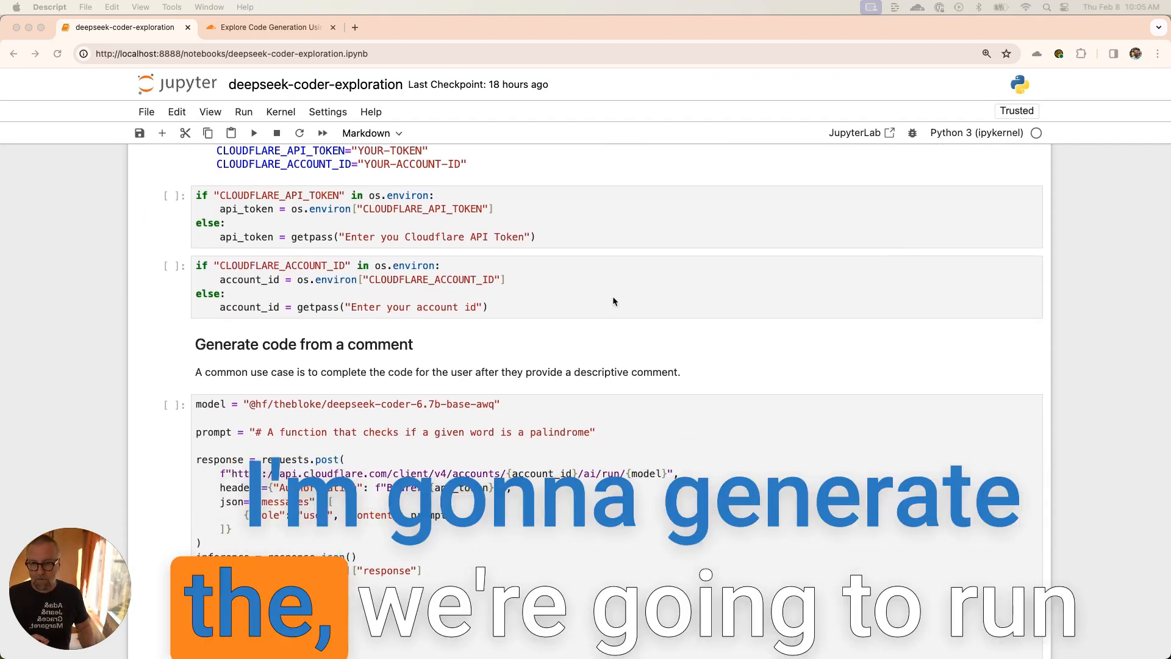
scroll(down, 3)
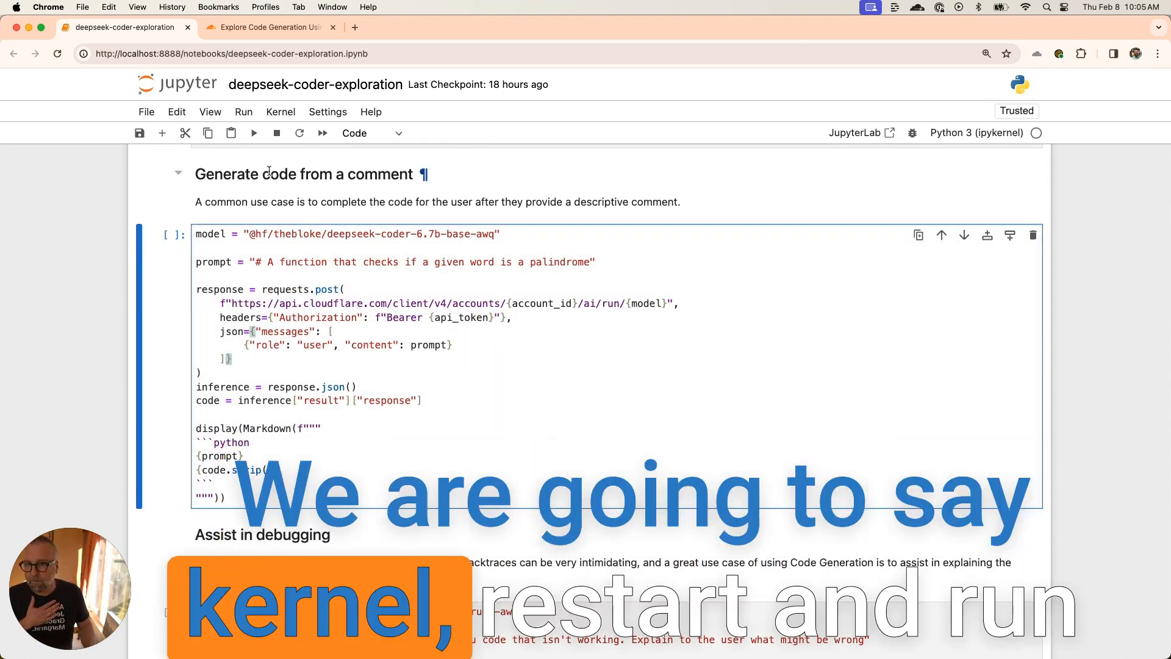
click(280, 111)
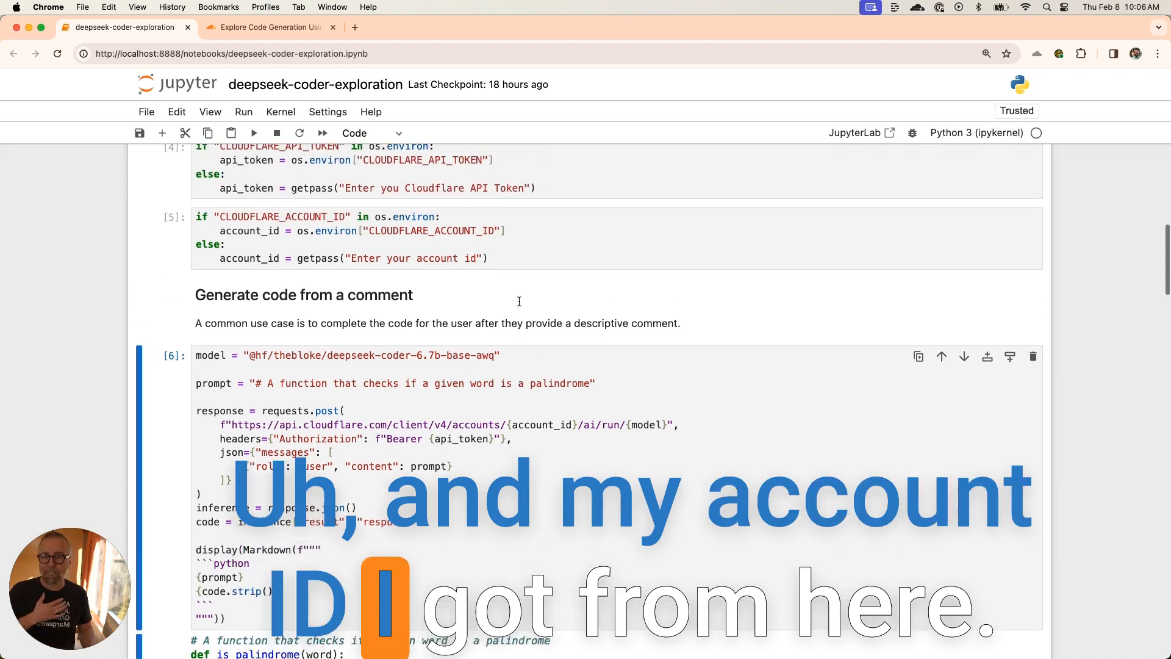
scroll(up, 3)
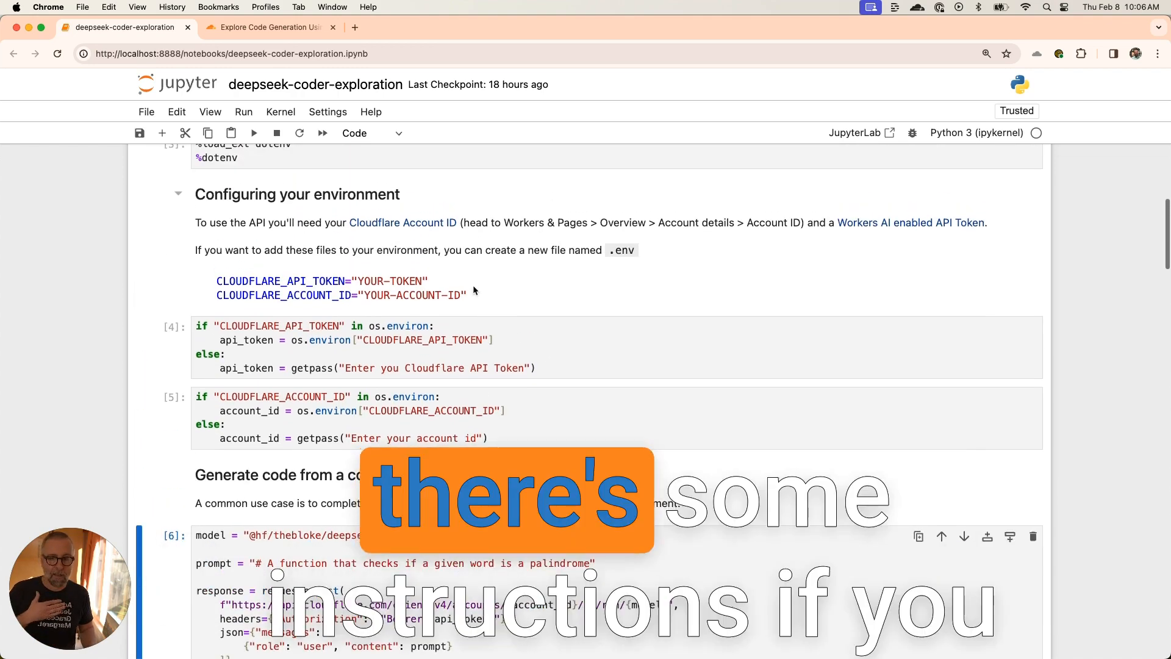
scroll(down, 3)
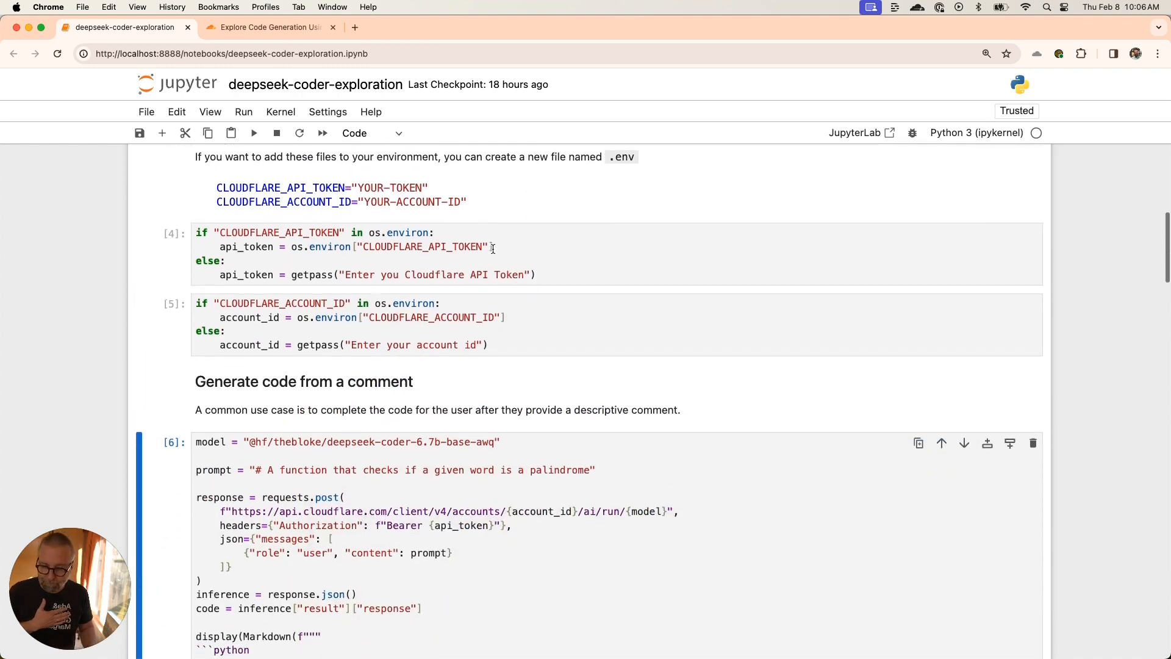
scroll(down, 3)
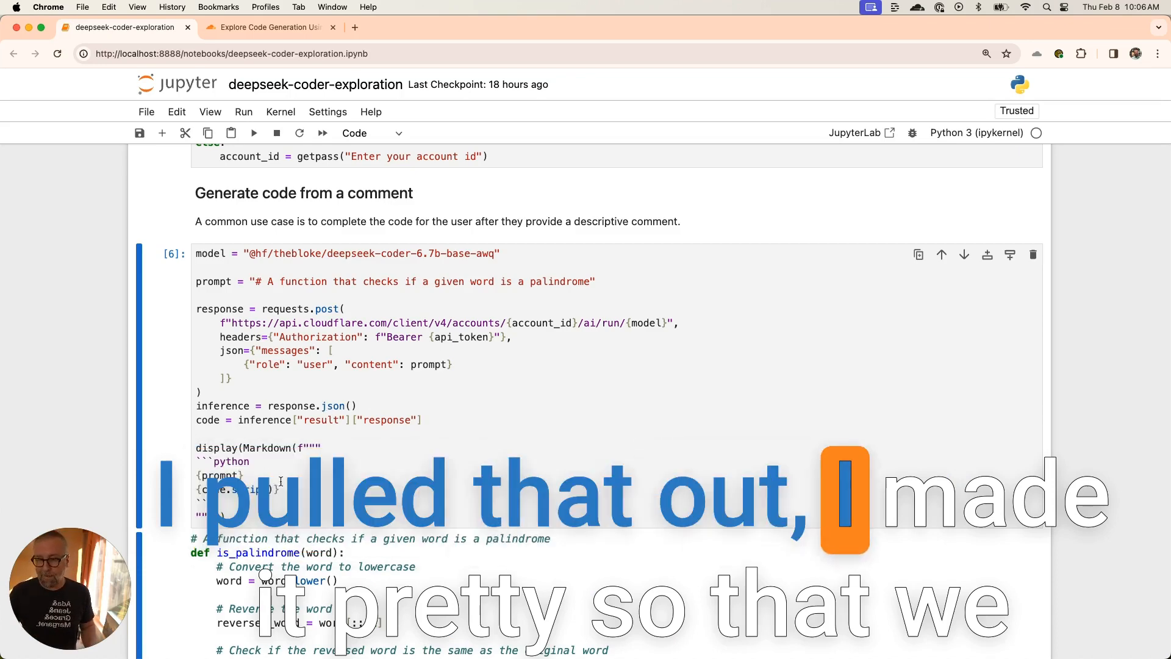
scroll(down, 3)
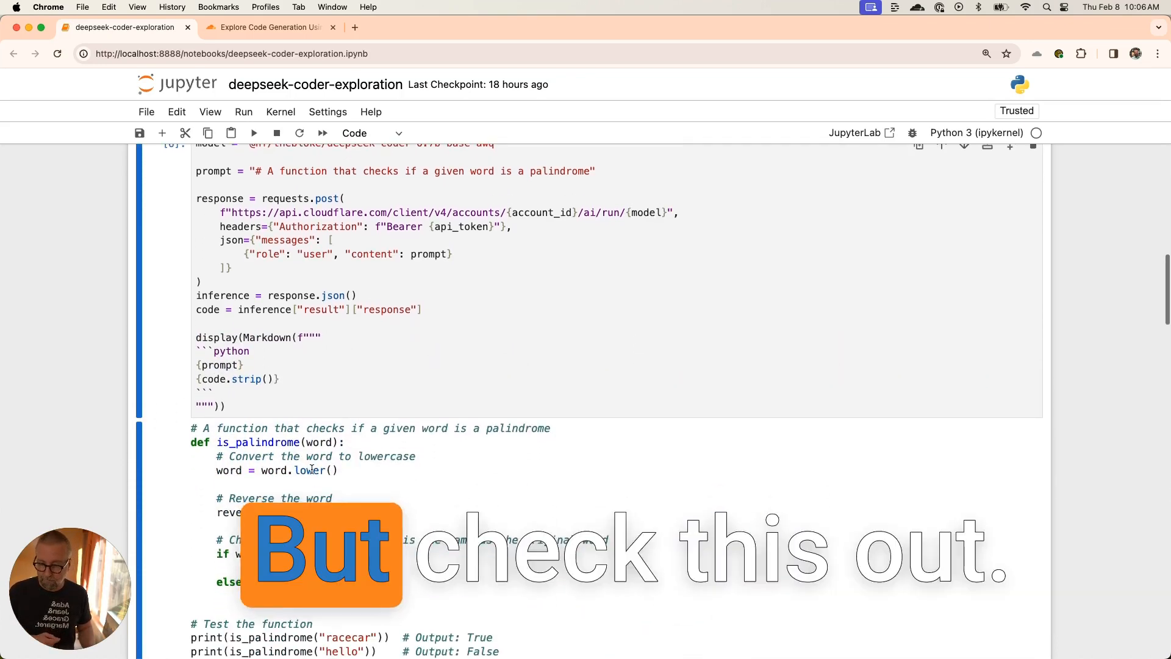
scroll(down, 3)
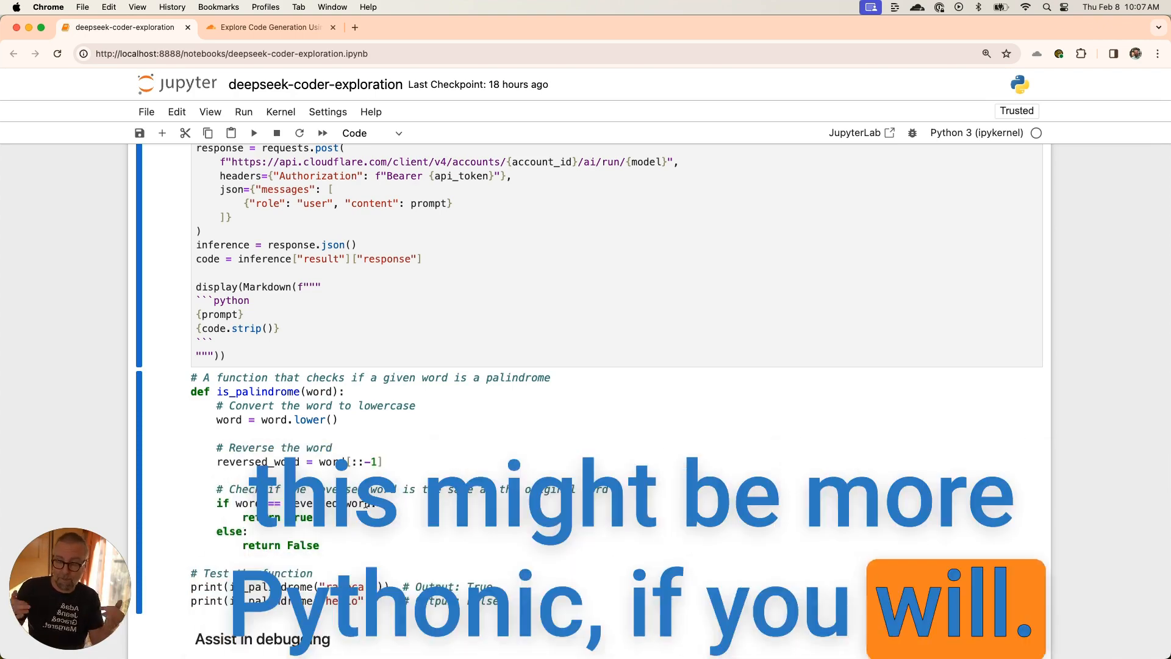
scroll(down, 3)
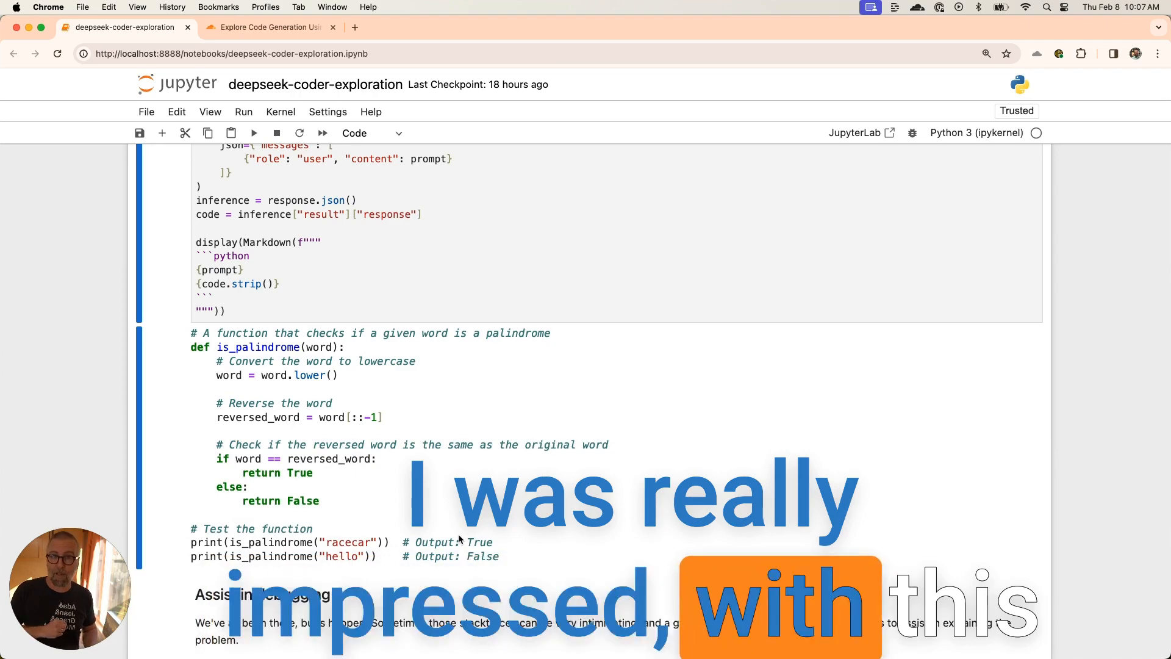
scroll(down, 3)
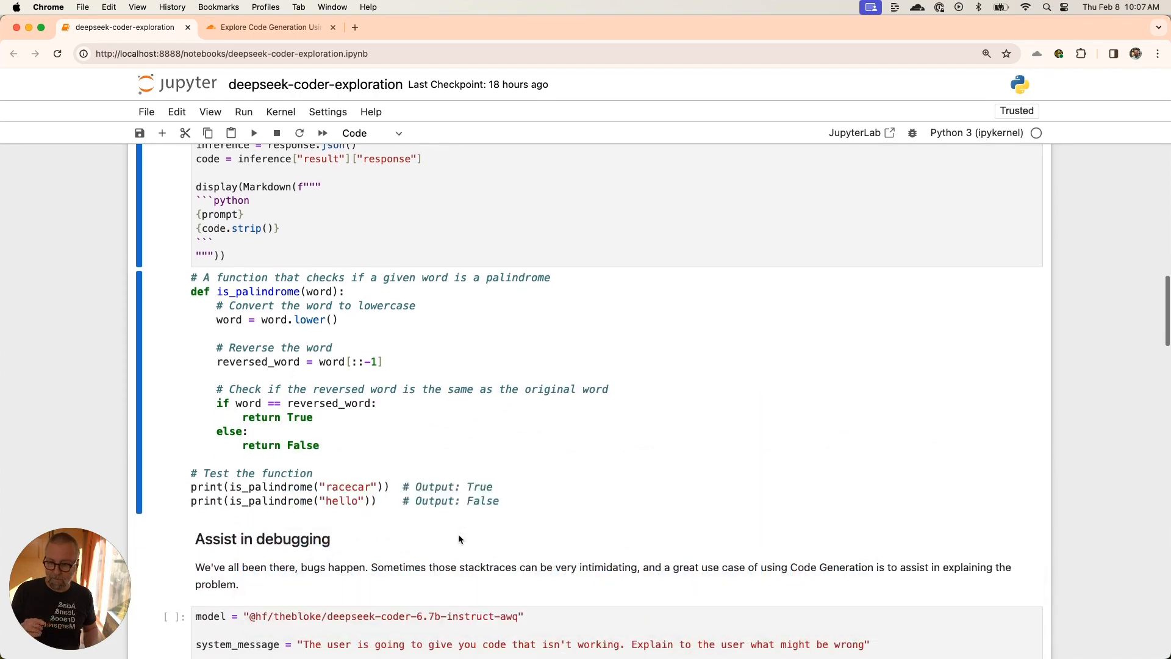
scroll(down, 3)
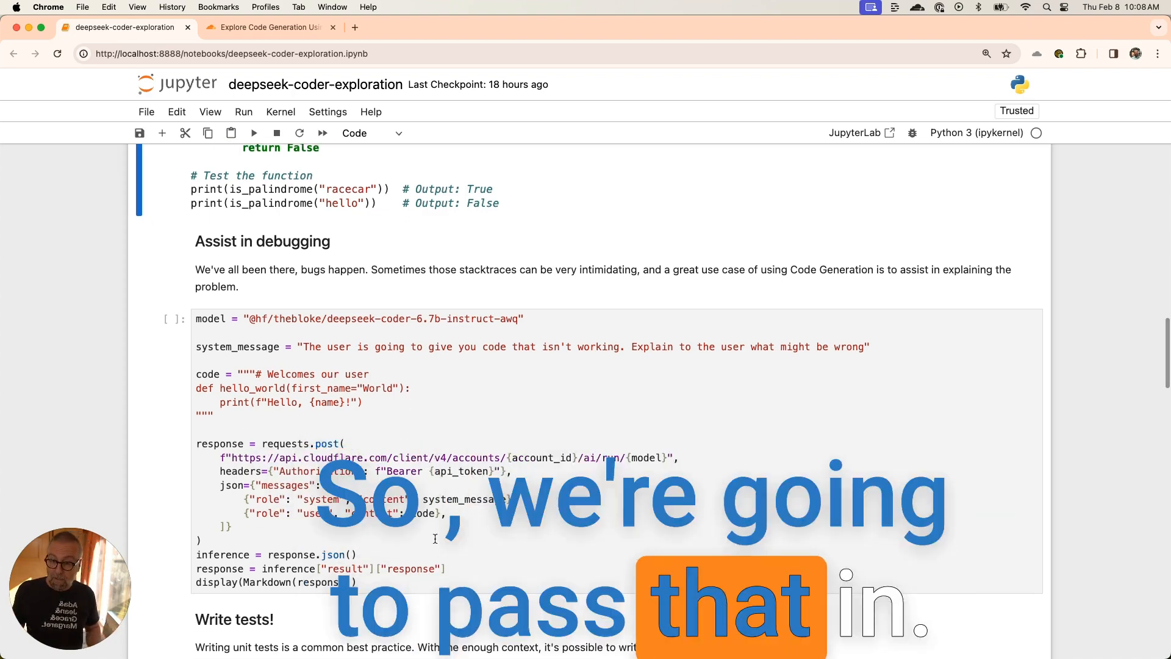
Run the 'Assist in debugging' cell to see the first_name fix and corrected code
click(254, 133)
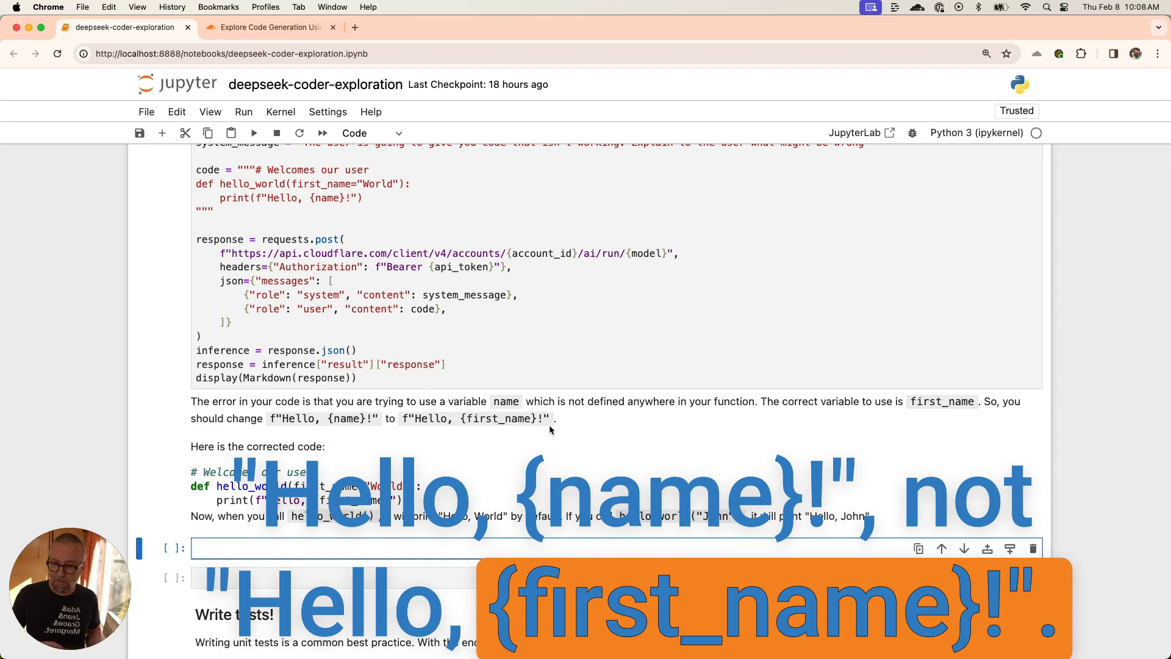
scroll(down, 3)
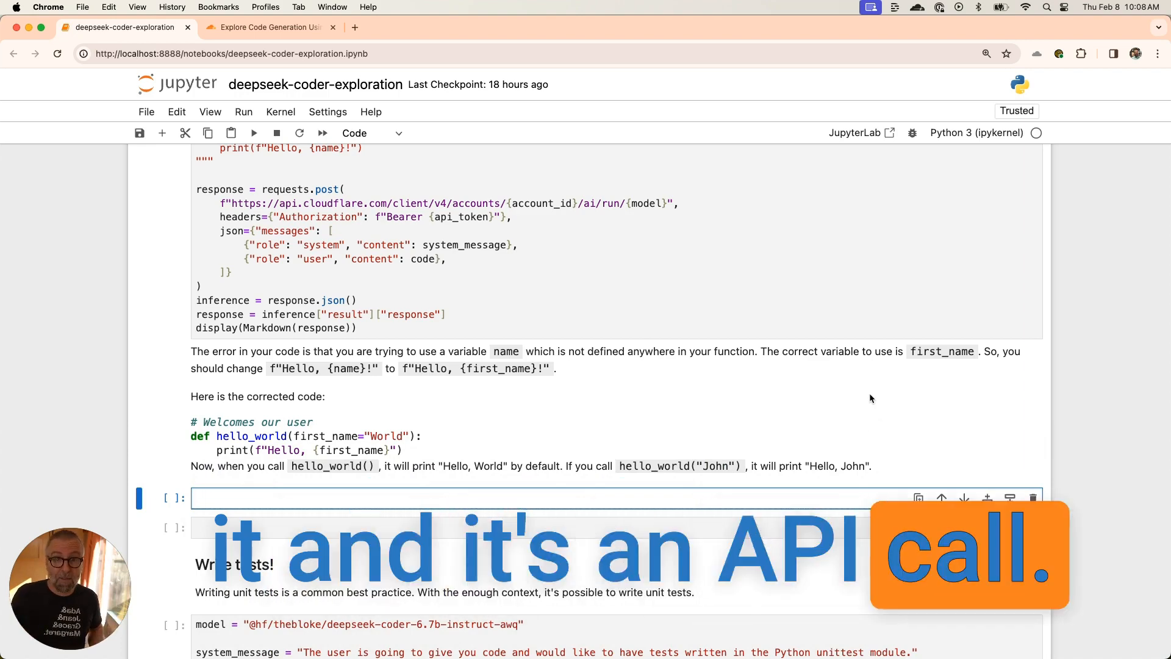
scroll(up, 3)
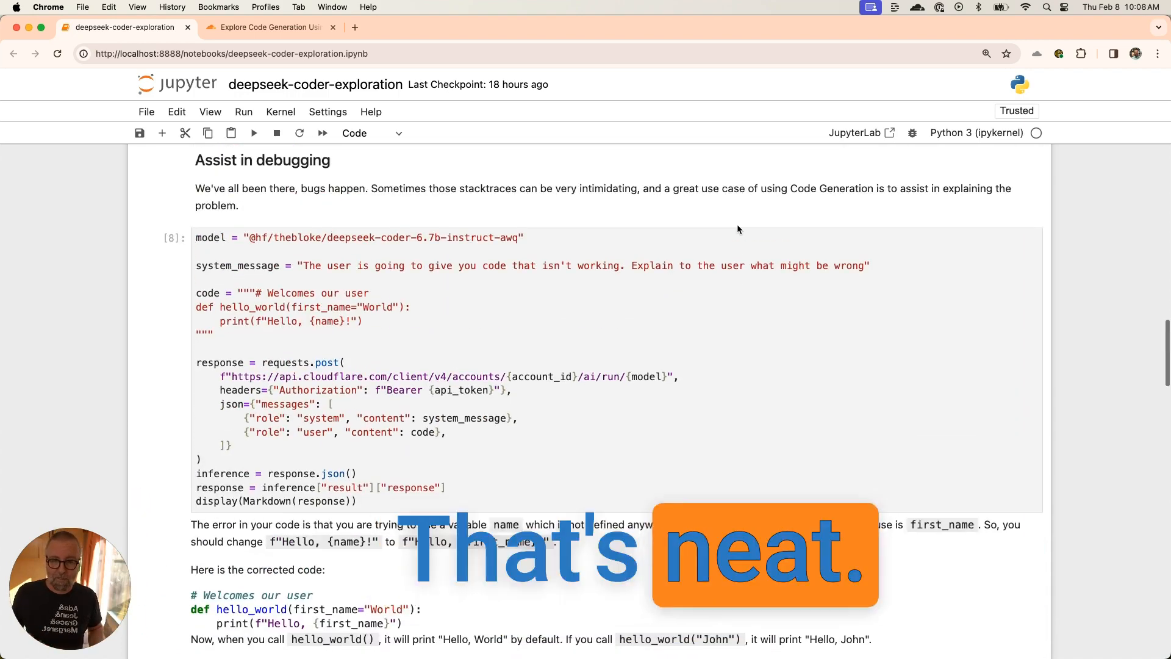
scroll(down, 3)
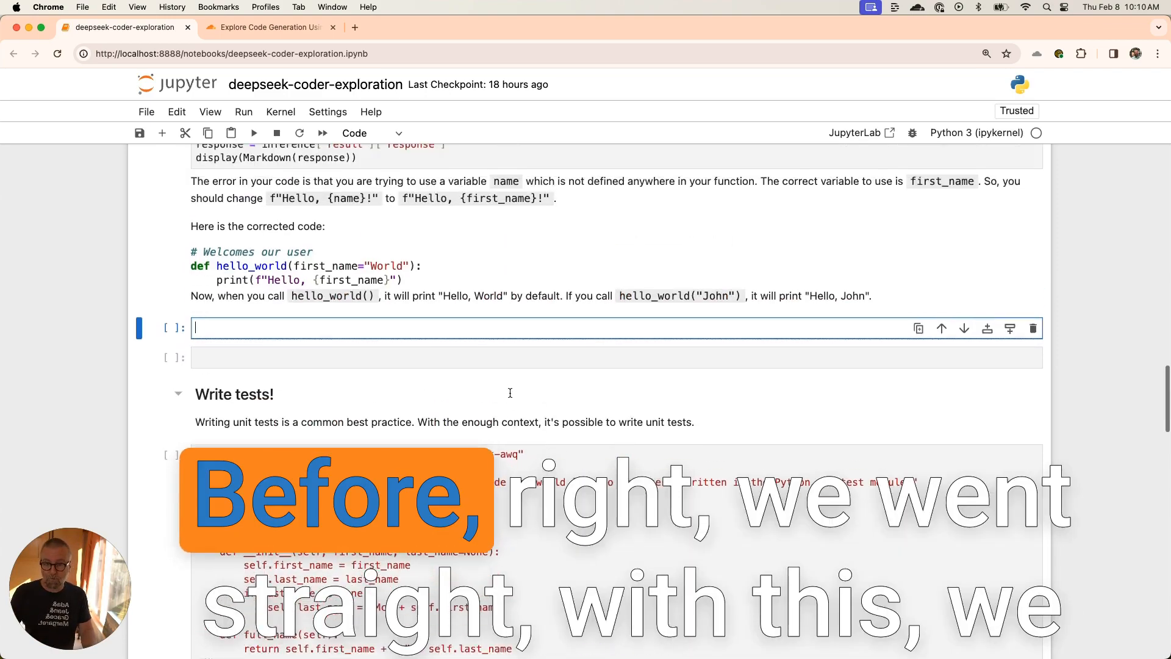
Scroll the notebook down to the 'Write tests!' cell for the User class
scroll(up, 3)
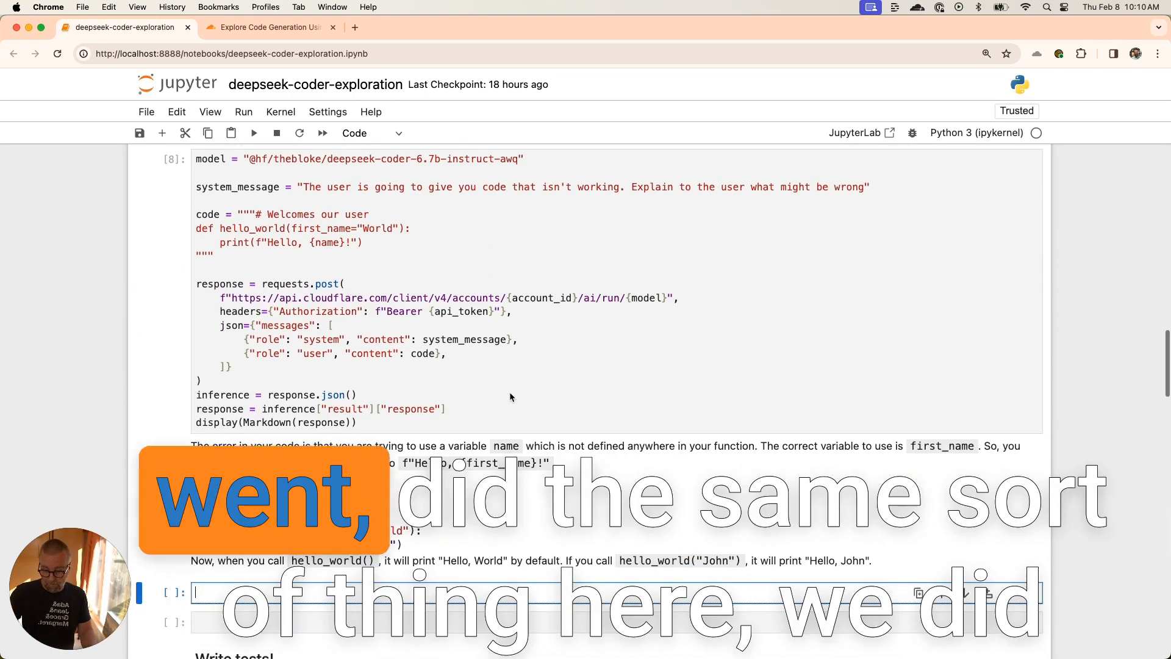
scroll(down, 3)
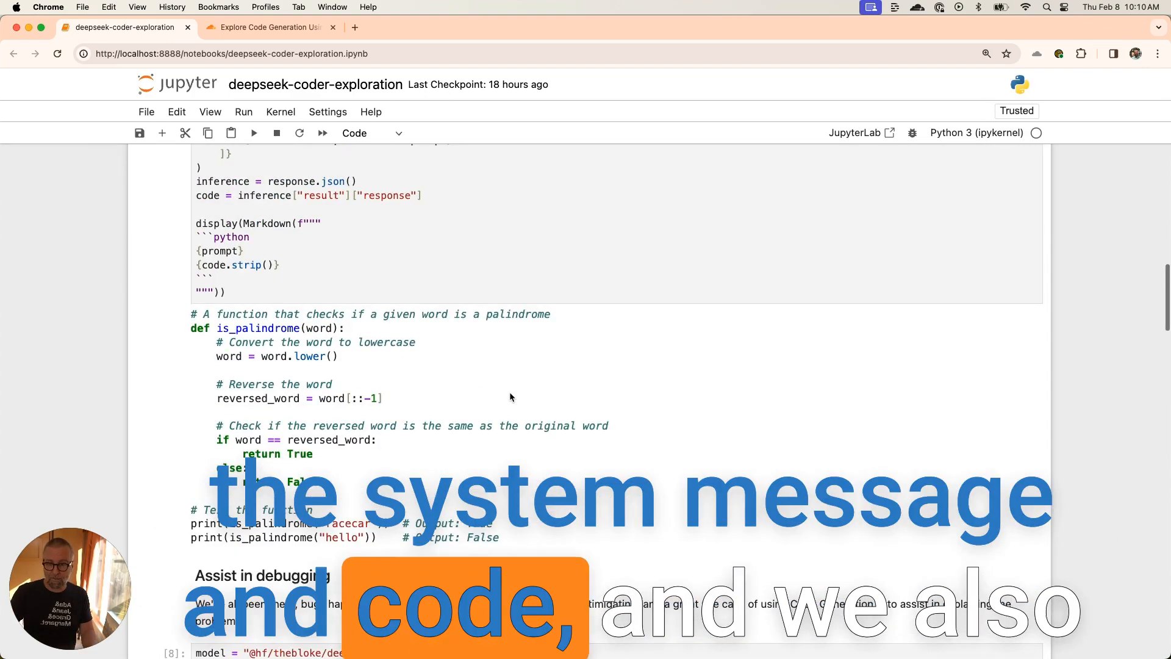
scroll(up, 3)
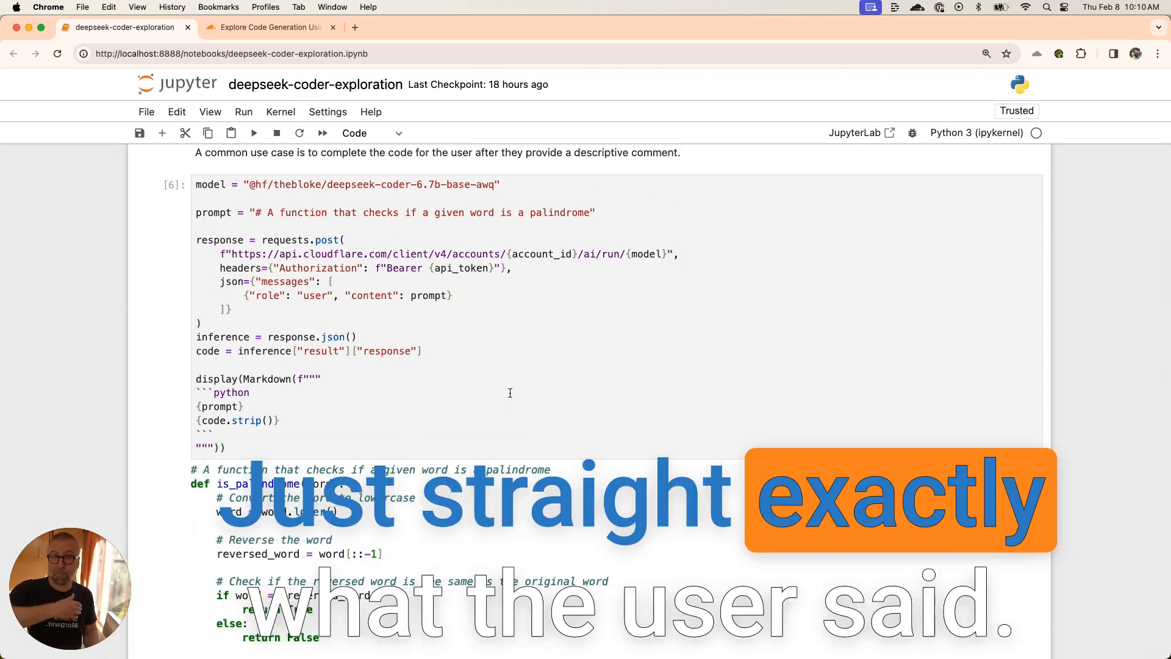
scroll(down, 3)
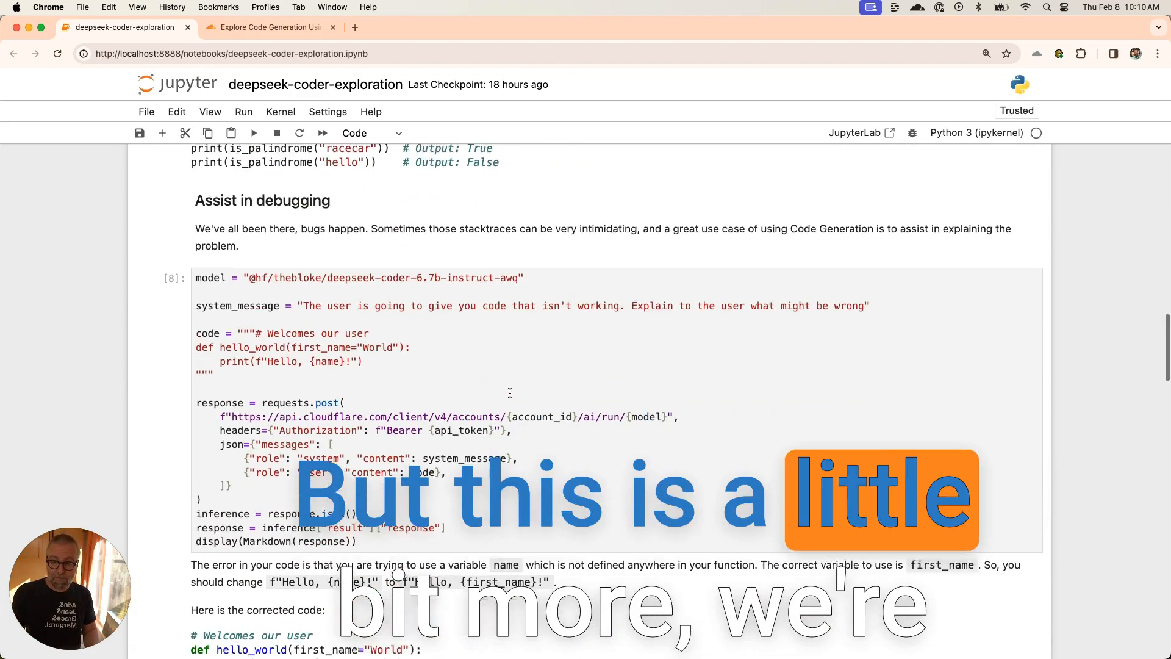
scroll(down, 3)
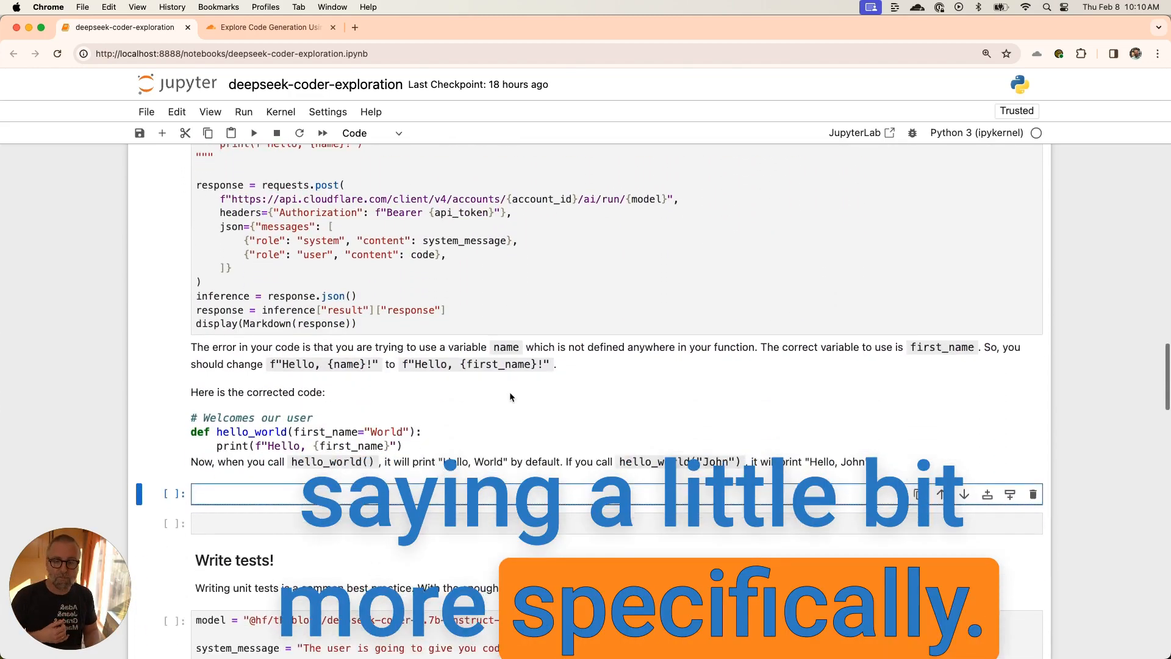
scroll(down, 3)
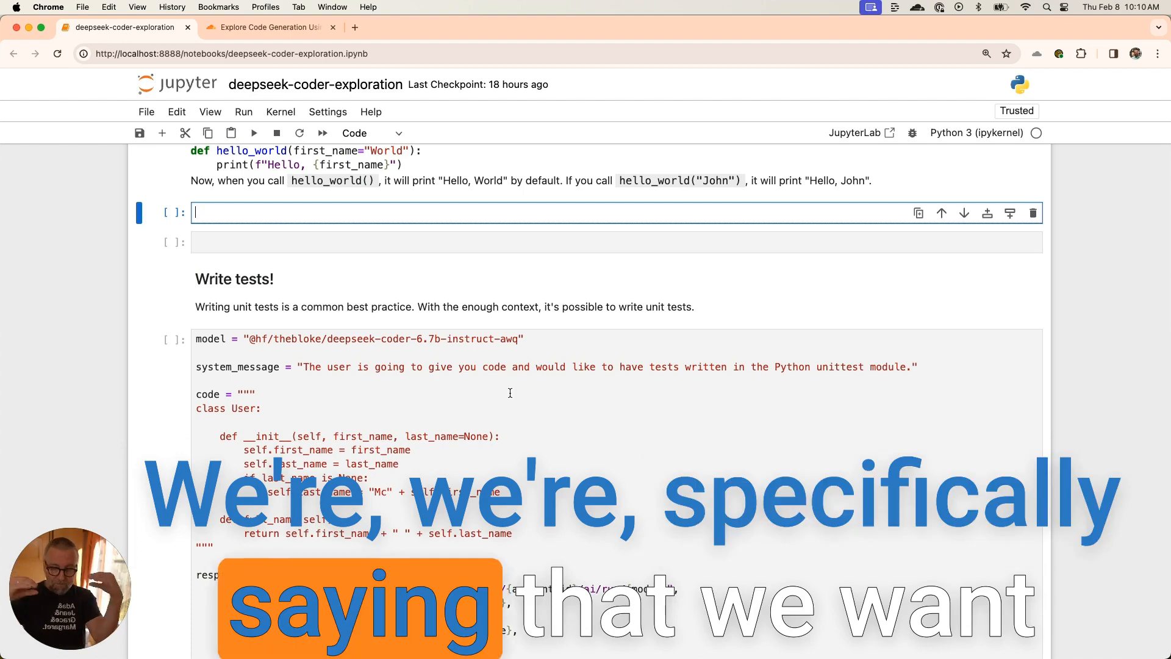
scroll(down, 3)
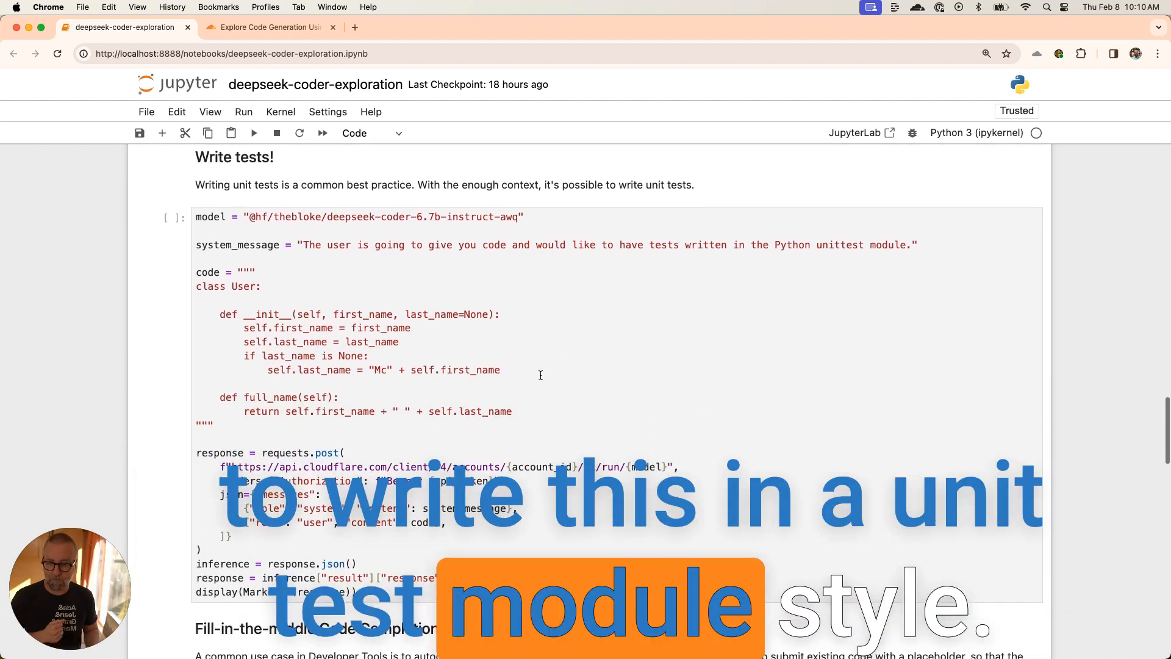
Run the cell and review the generated TestUser unittest class with two tests
click(253, 133)
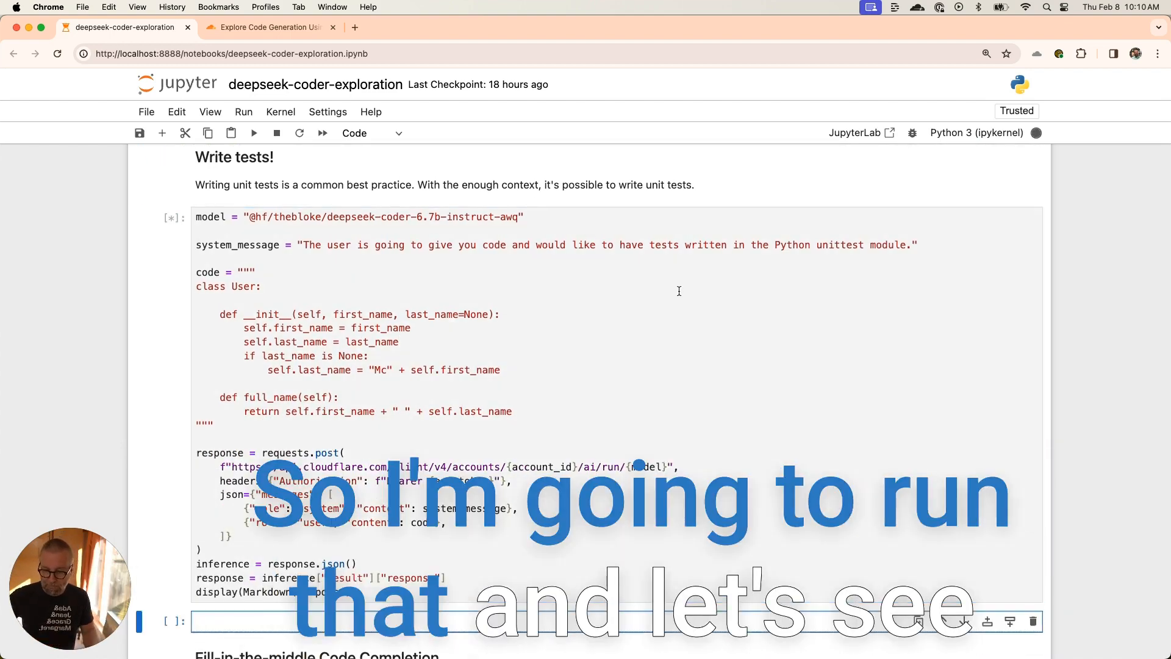
scroll(down, 3)
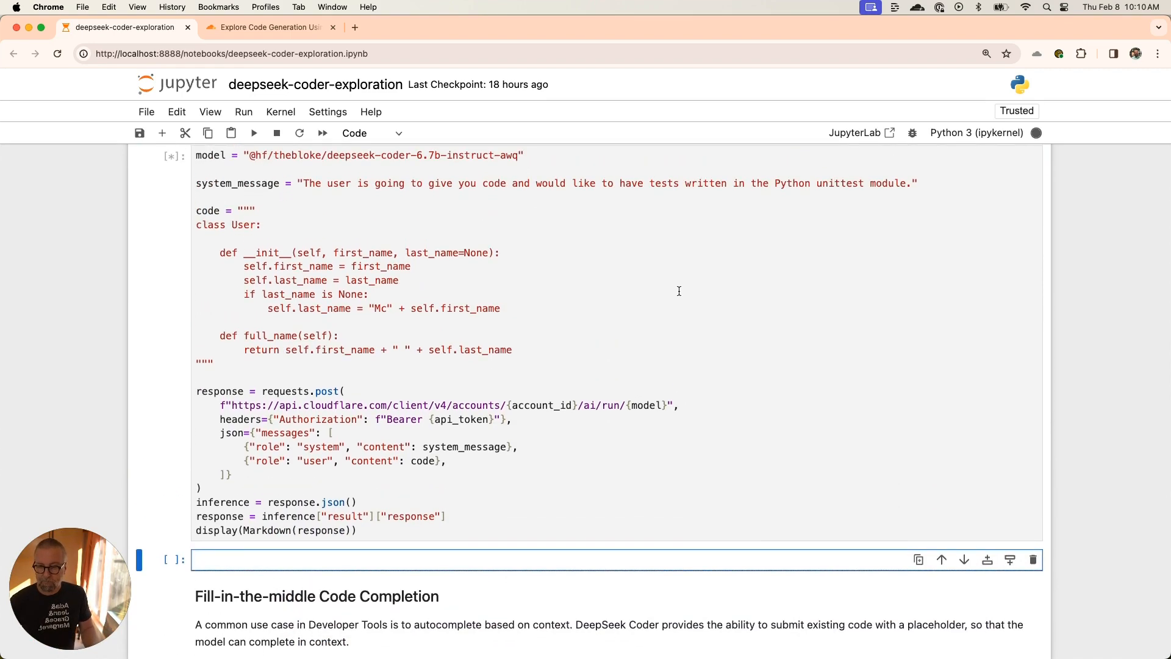
click(254, 133)
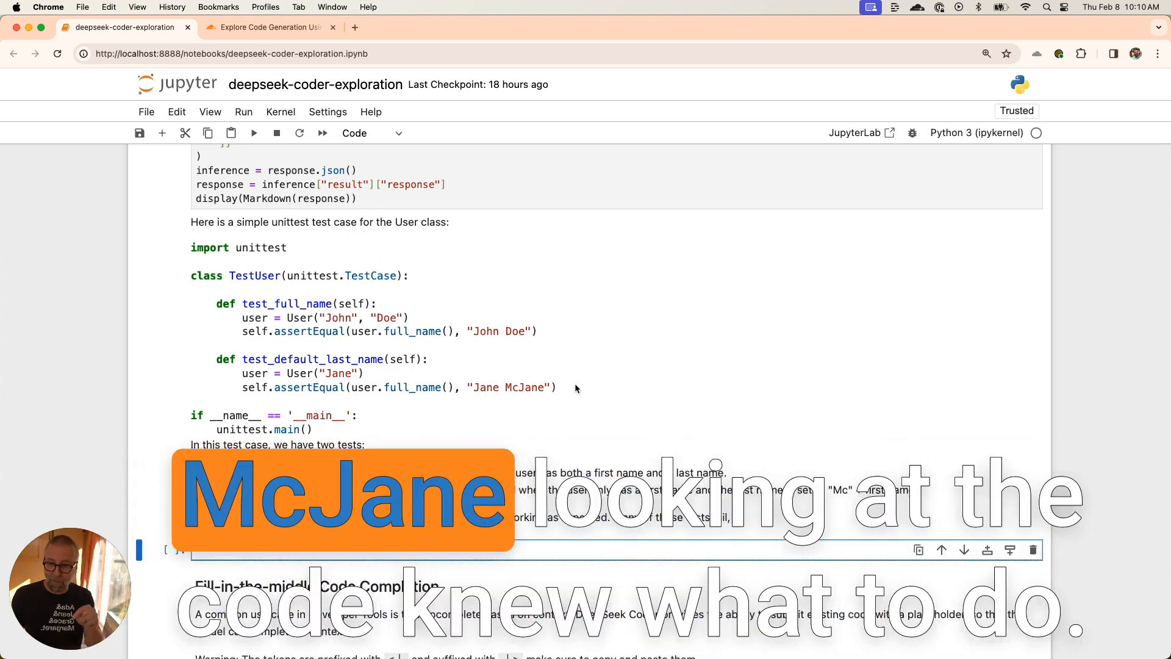
scroll(up, 3)
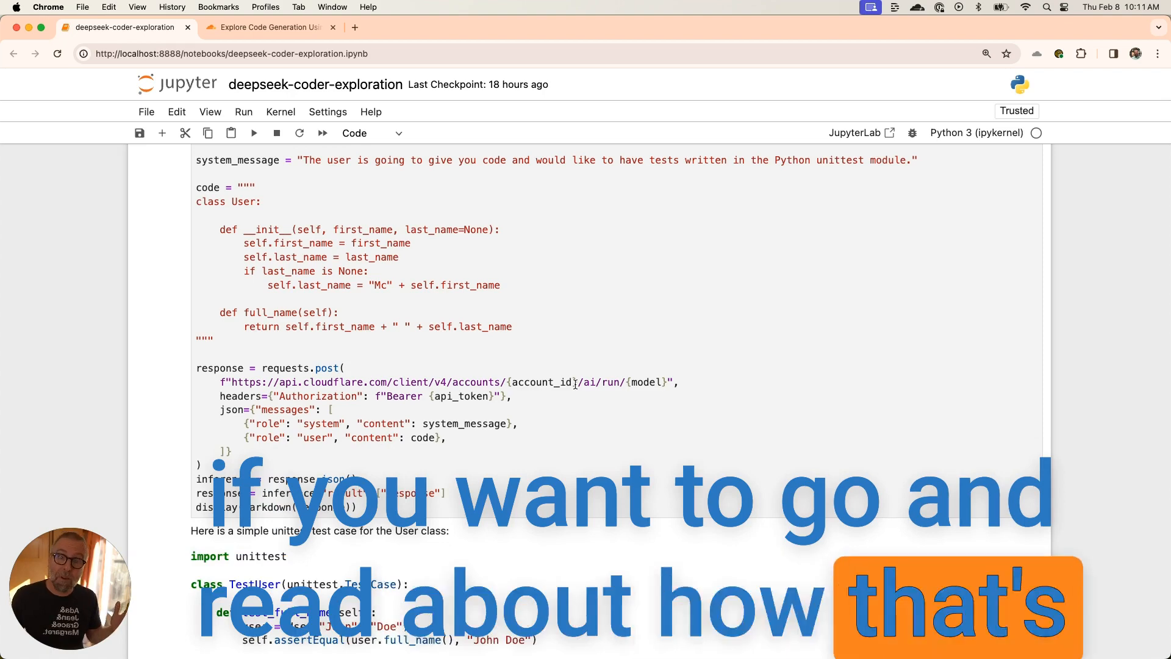
scroll(down, 3)
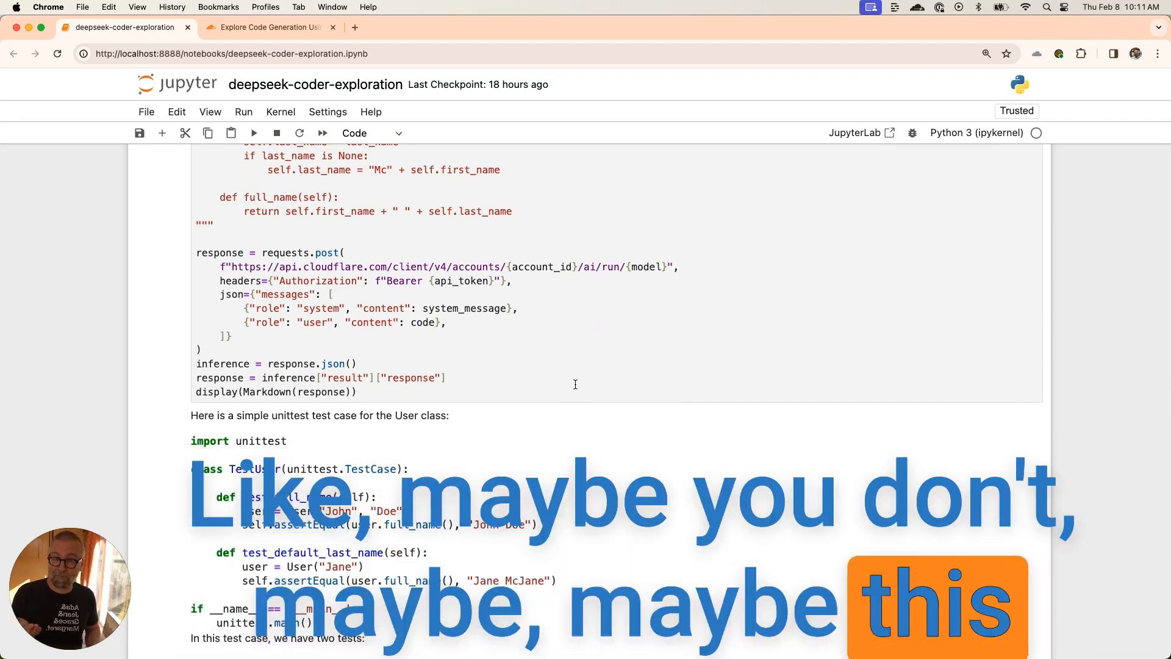
scroll(down, 3)
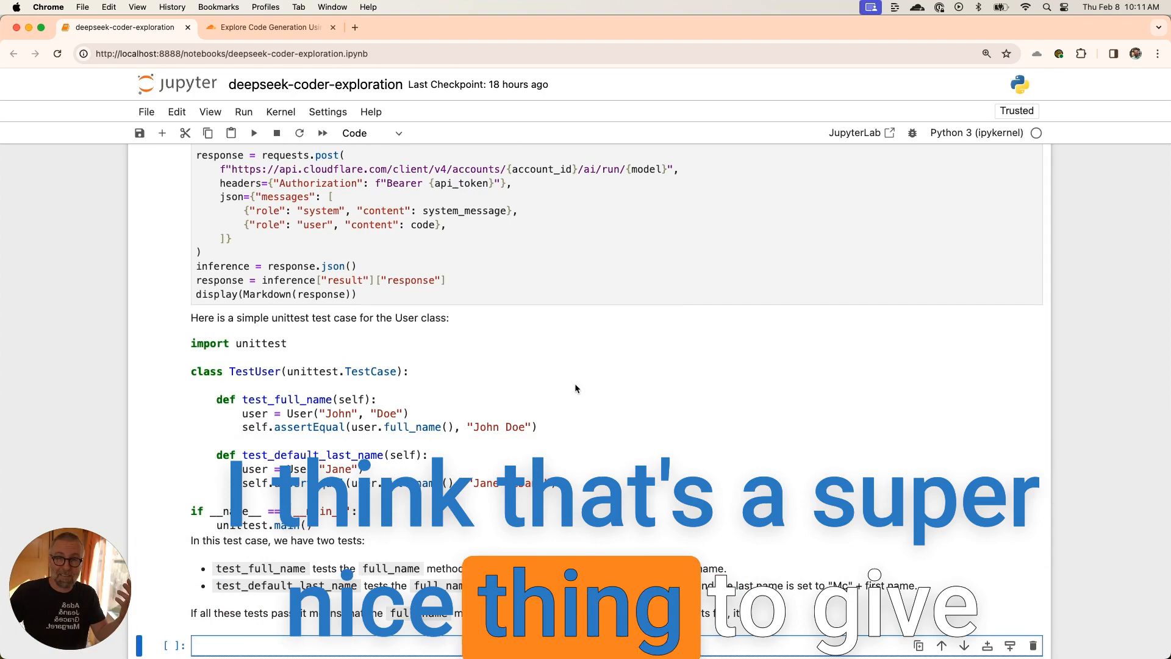
scroll(down, 3)
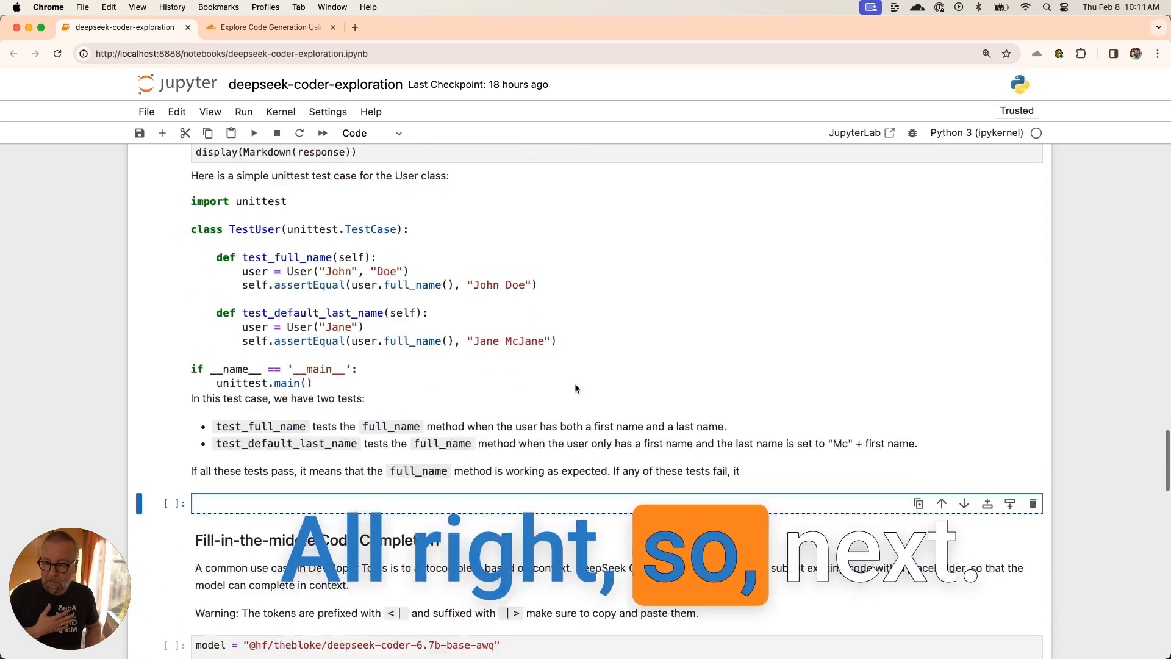
scroll(down, 3)
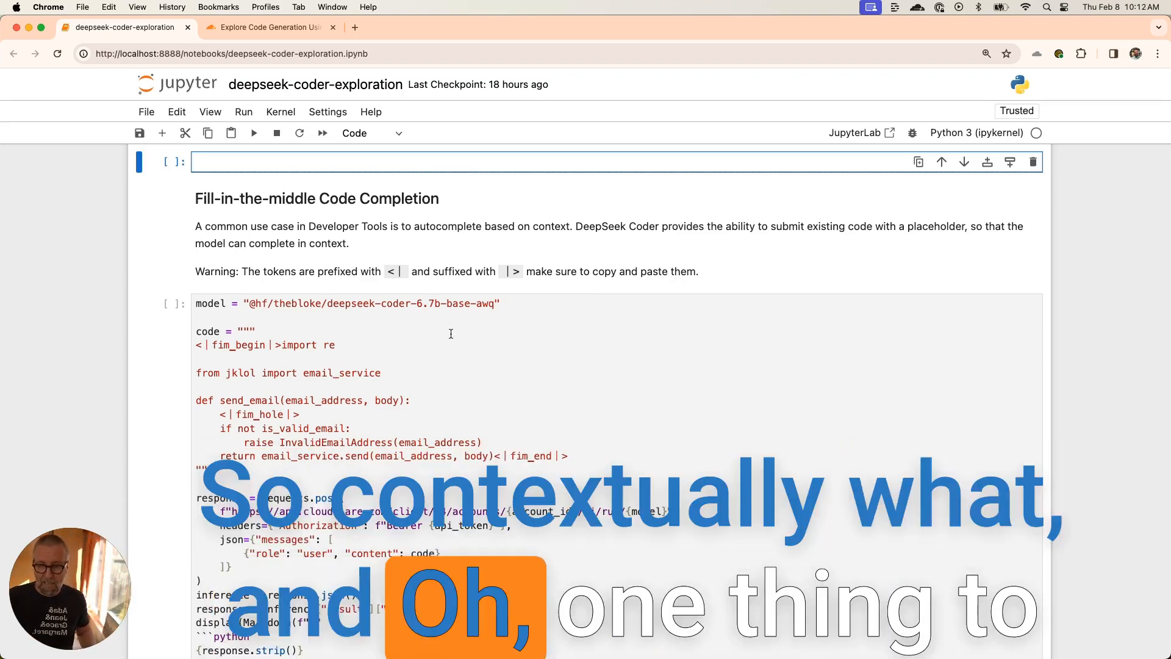
Run the fill-in-the-middle cell and view the completed is_valid_email regex line
click(389, 271)
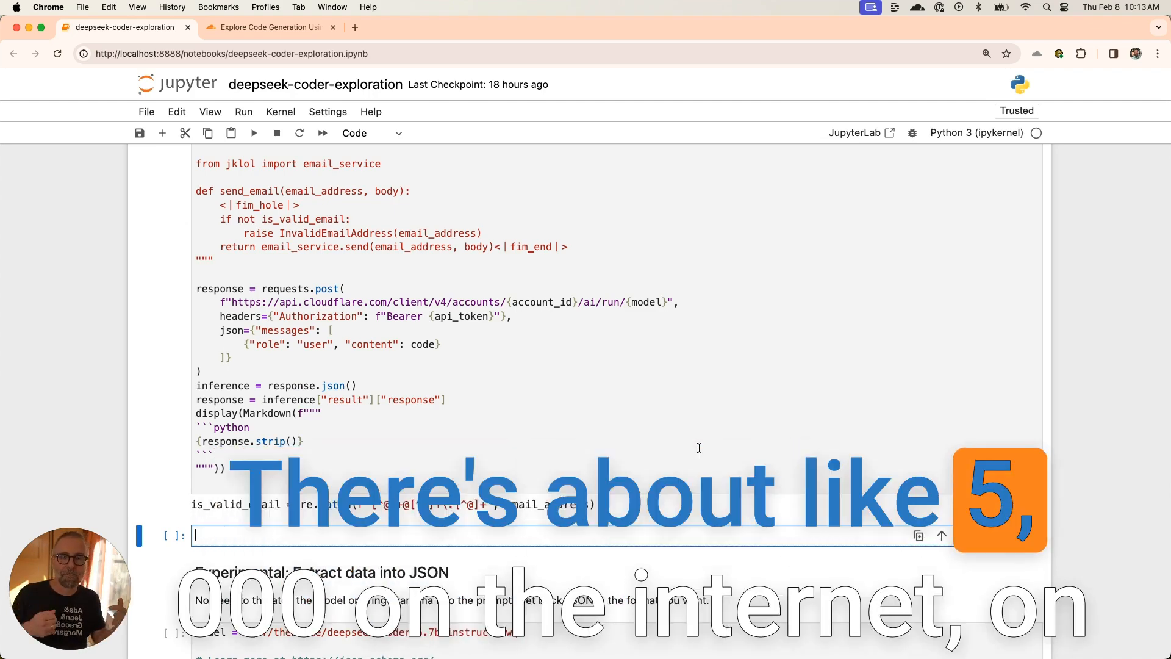
scroll(down, 3)
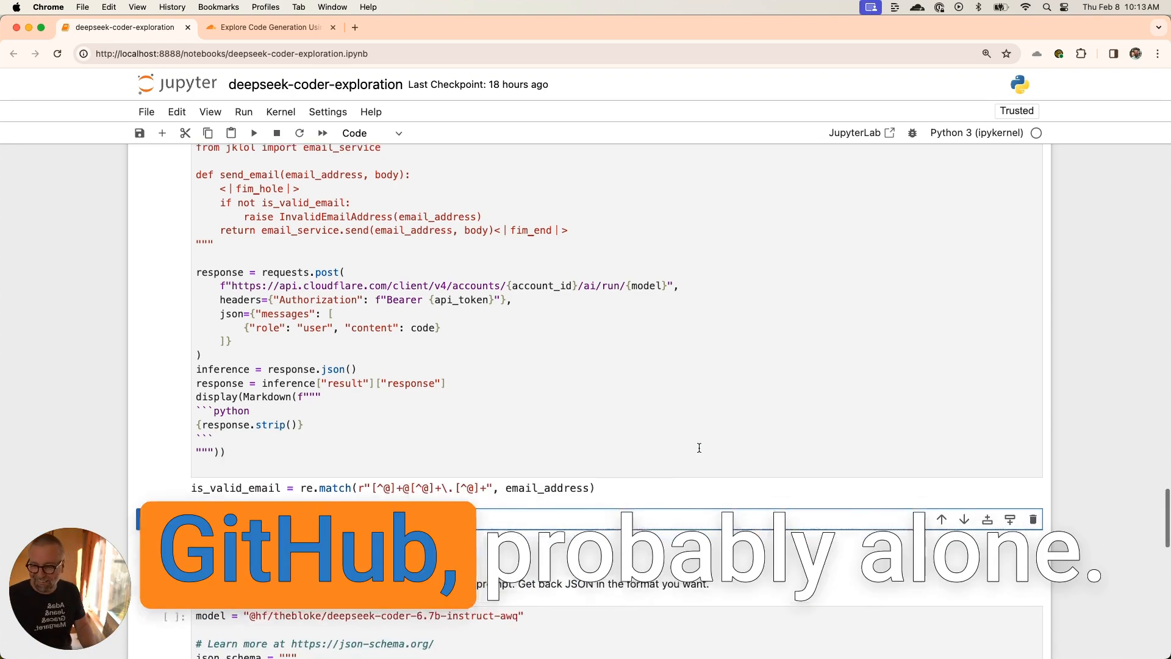
scroll(down, 3)
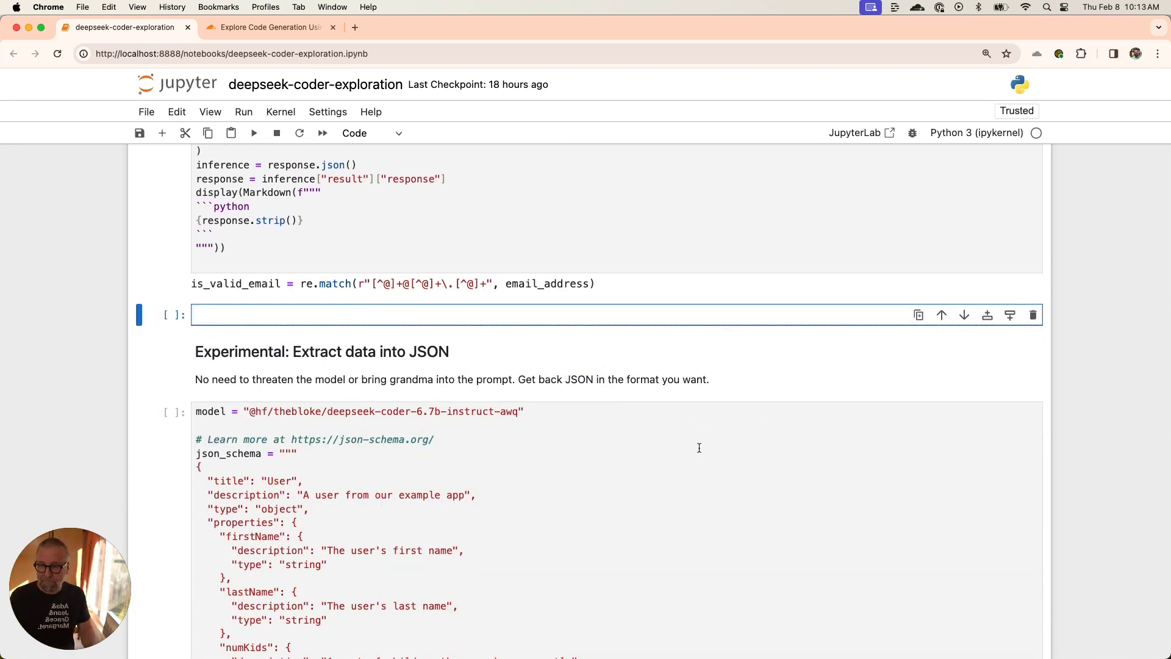
scroll(down, 3)
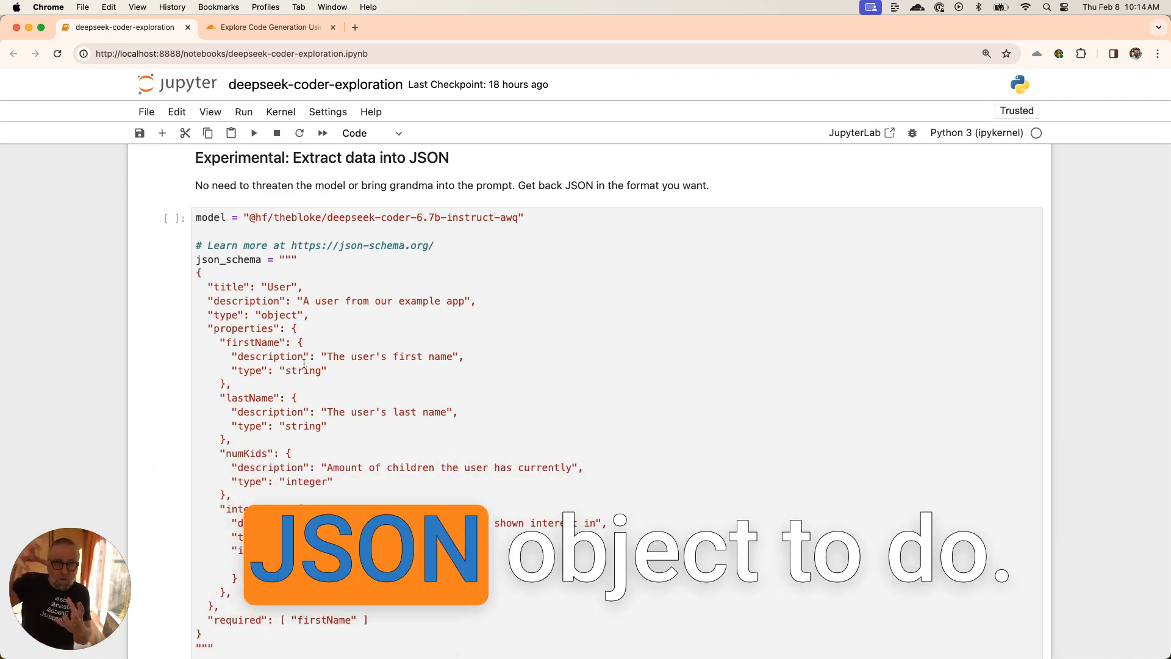
scroll(down, 3)
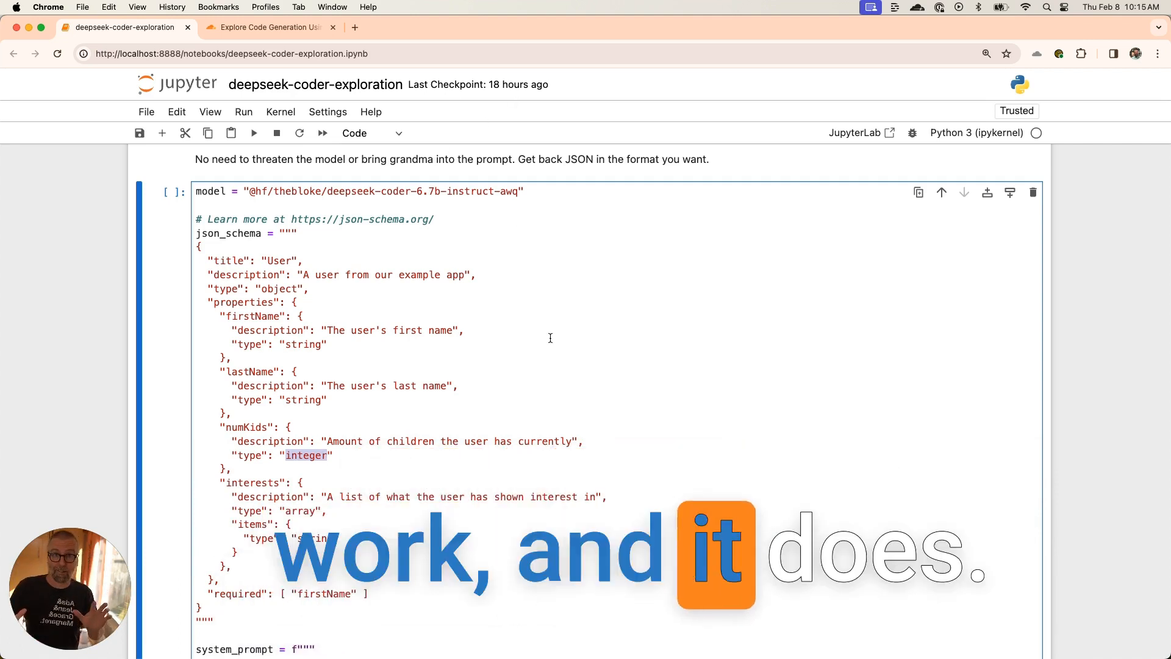
scroll(down, 3)
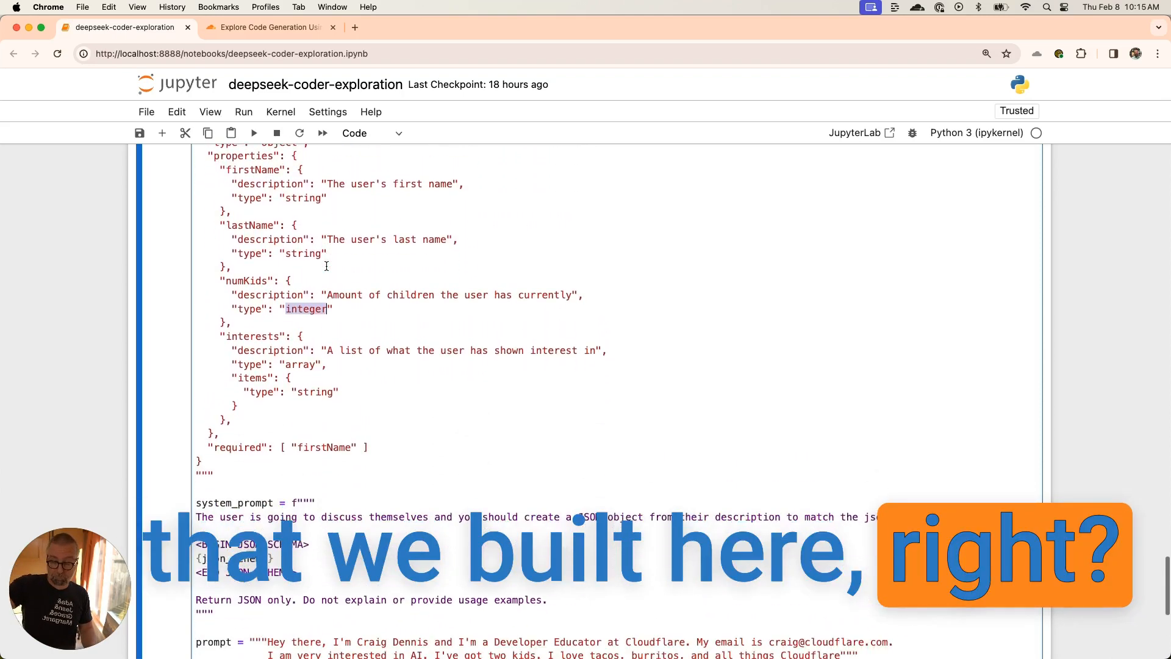
scroll(down, 3)
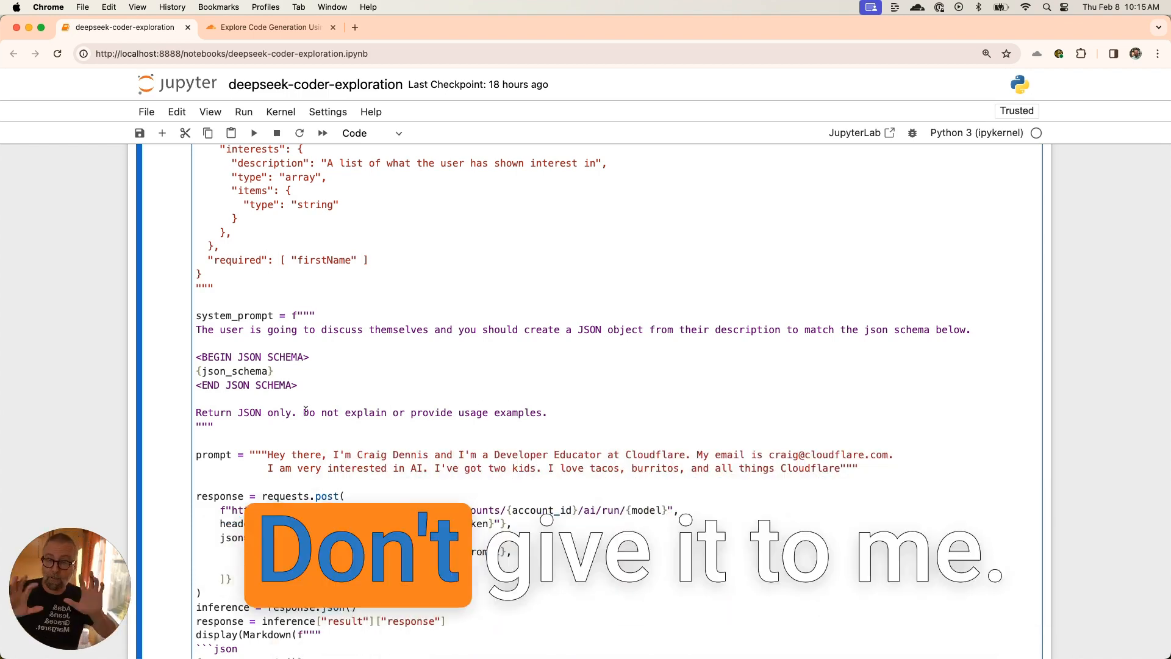
scroll(down, 3)
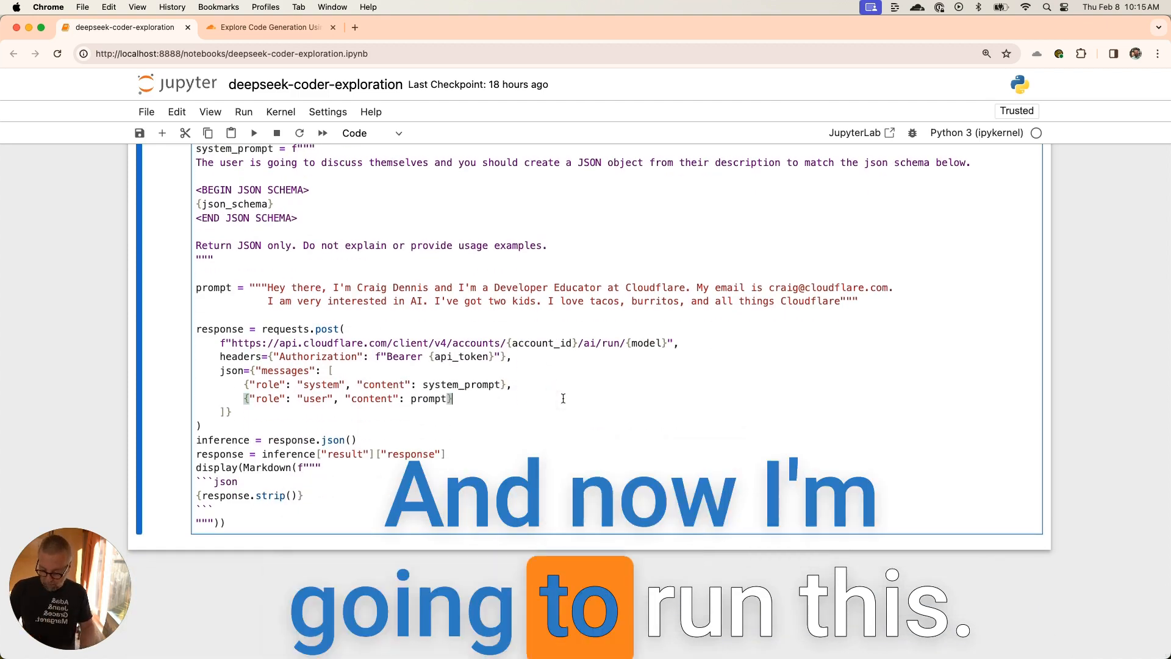
Run the JSON extraction cell to get first name, last name, kid count and interests
click(254, 133)
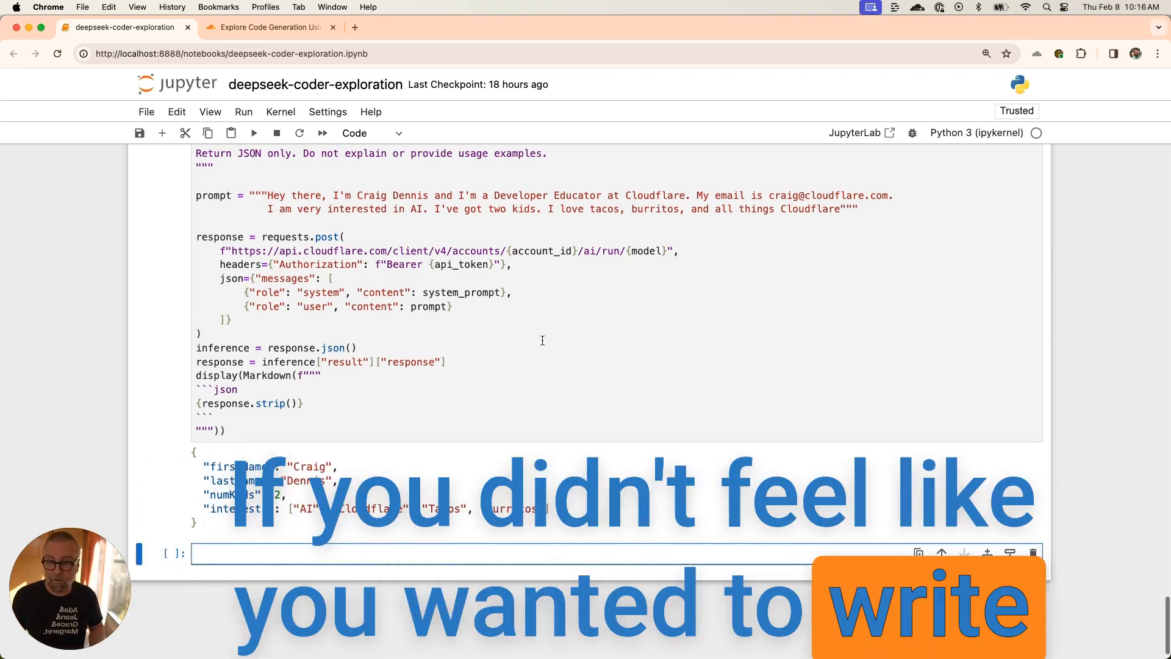
scroll(up, 3)
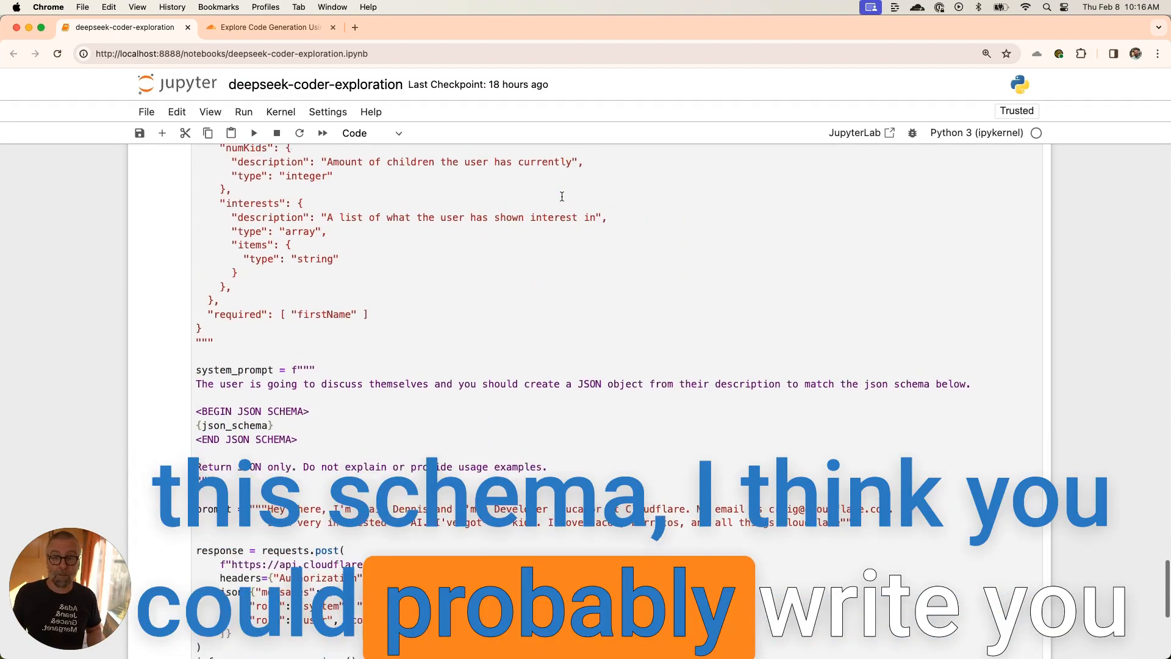
scroll(down, 3)
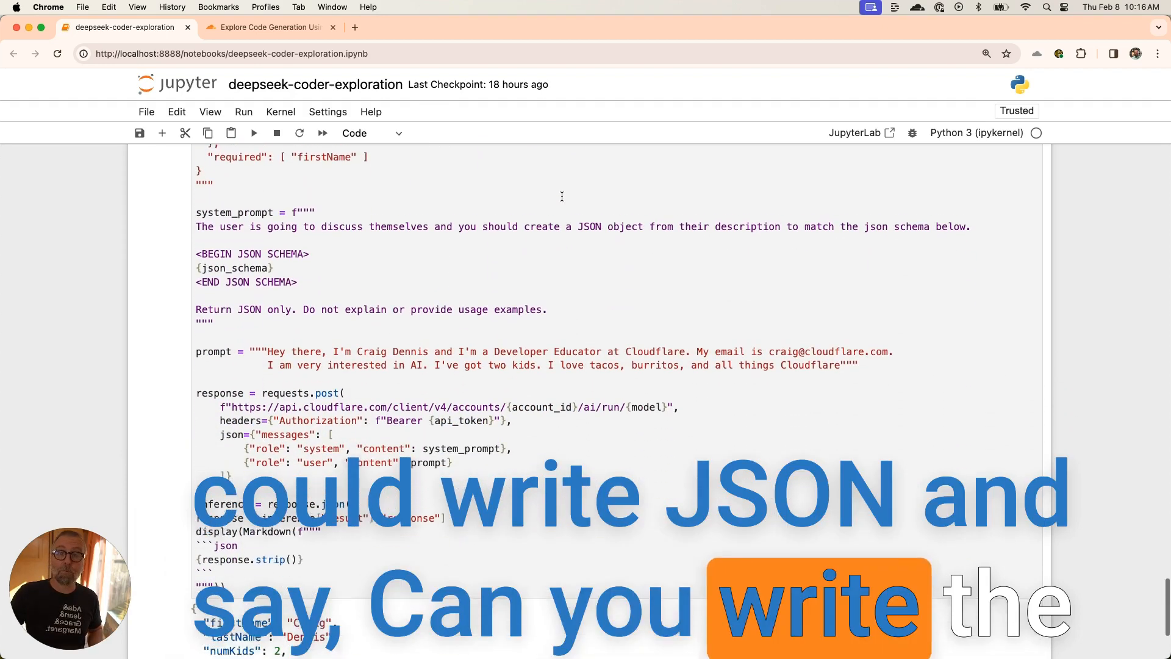
scroll(down, 3)
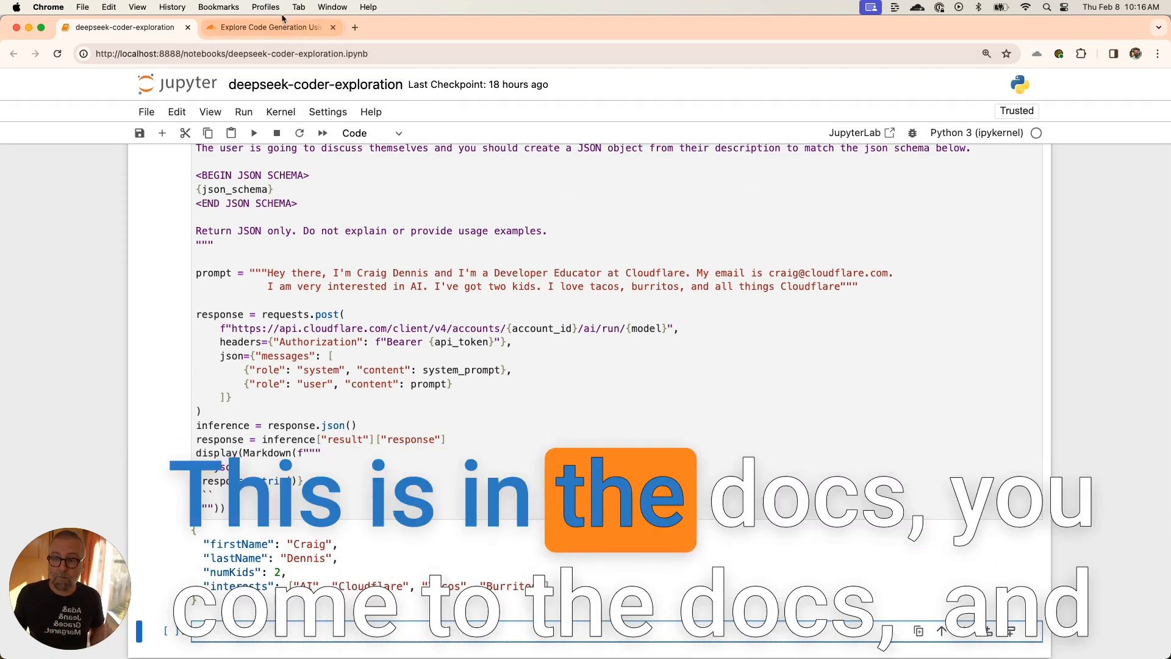
Switch to the Deepseek Coder tutorial tab in Cloudflare Docs and scroll through it
click(269, 27)
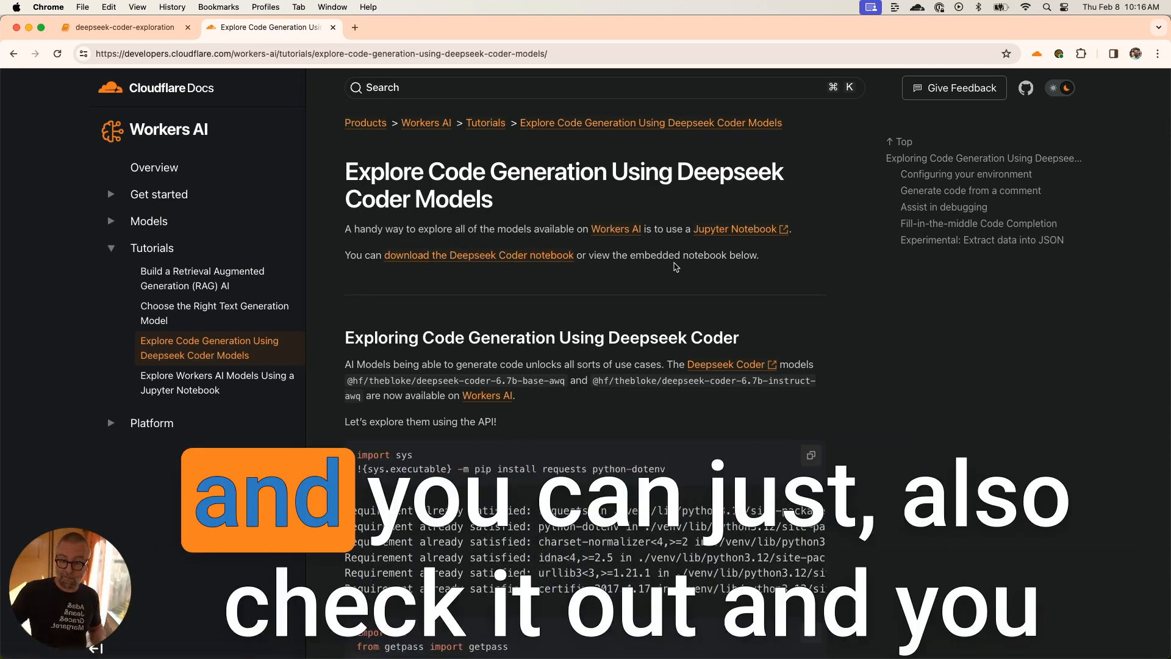
scroll(down, 3)
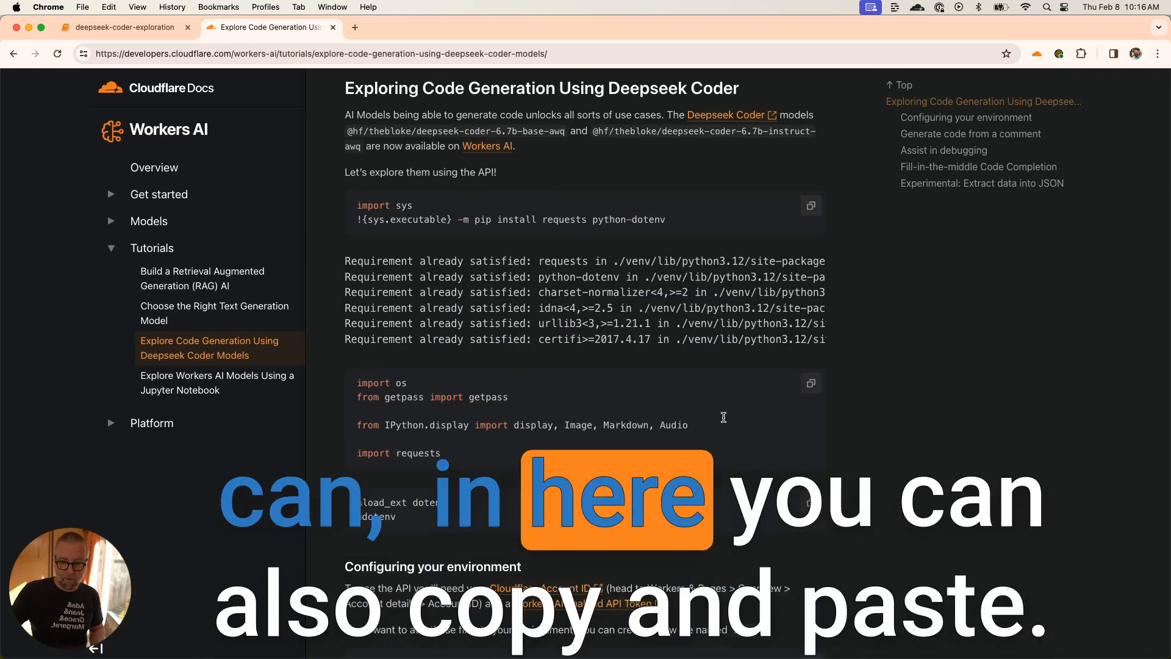
scroll(down, 3)
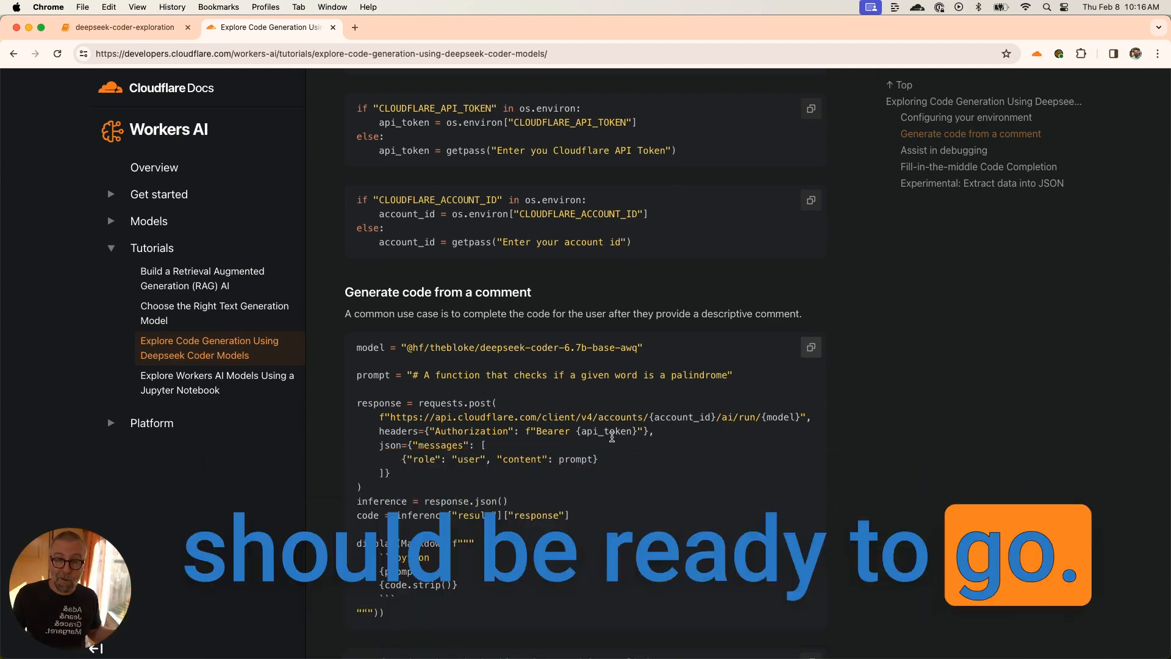
mouse_move(214, 313)
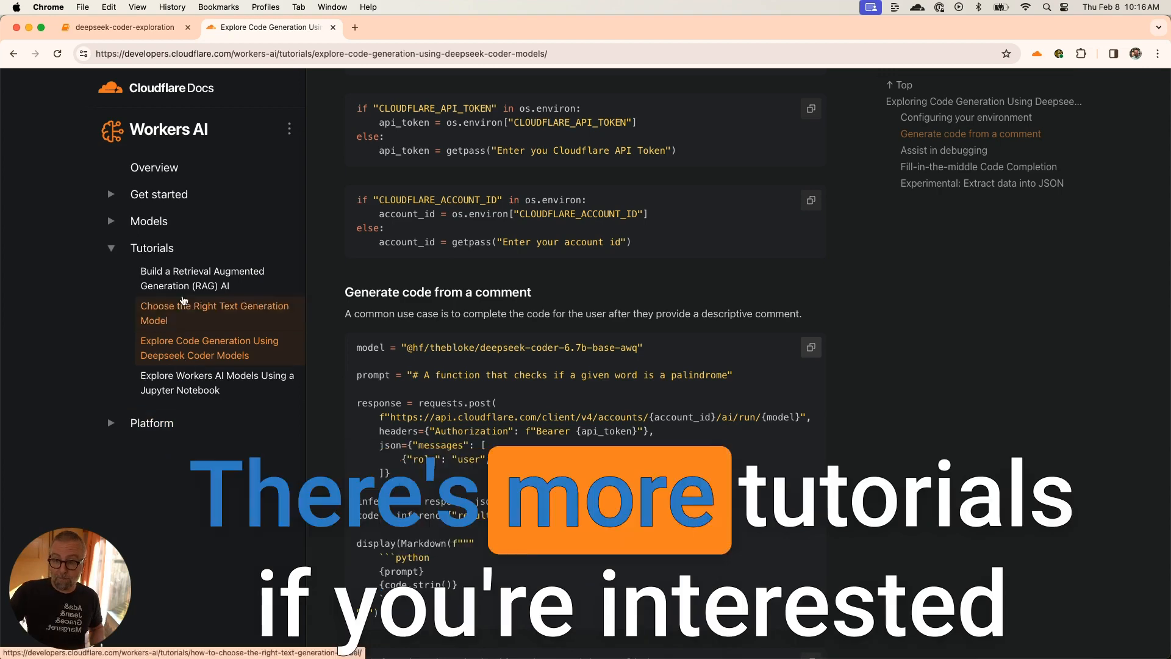